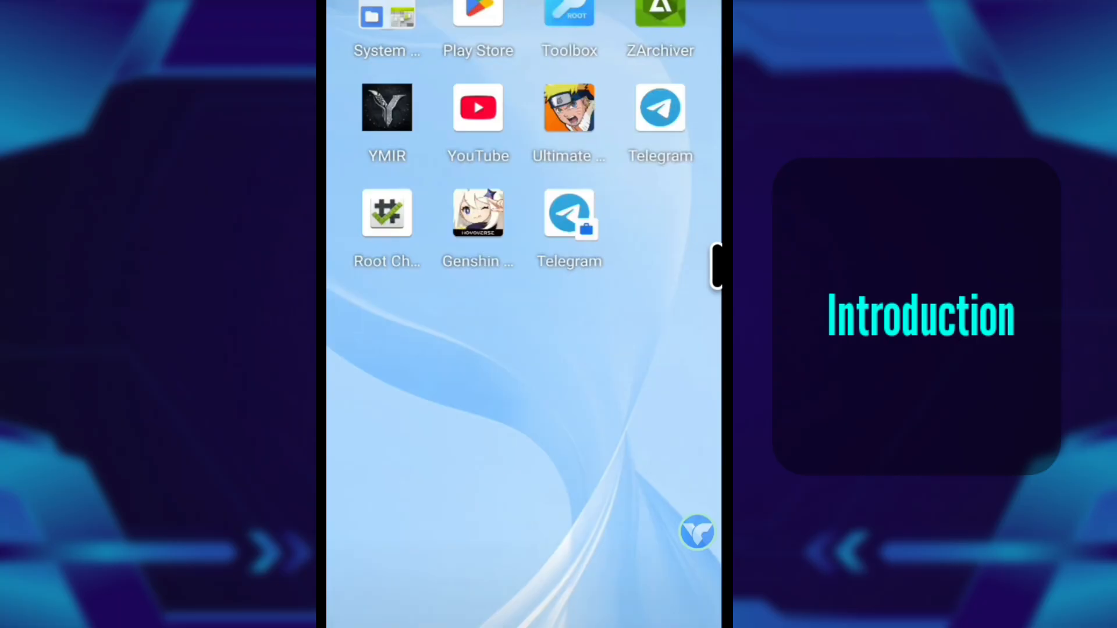
{"action": "mouse_move", "coordinate": [698, 541]}
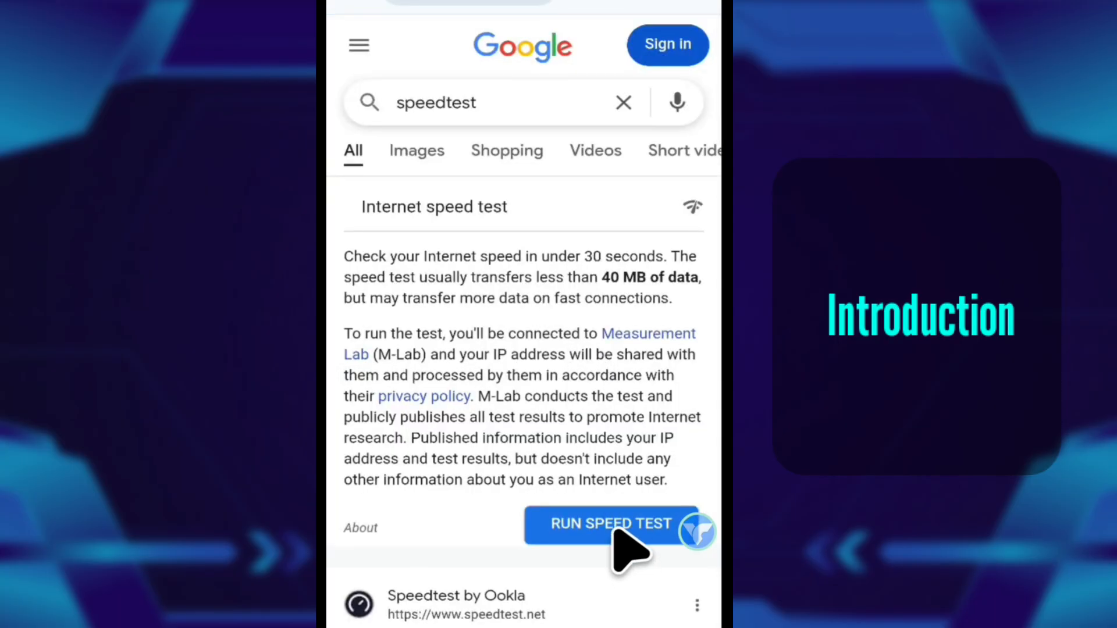
Run the internet speed test and look through its results
{"action": "left_click", "coordinate": [608, 522]}
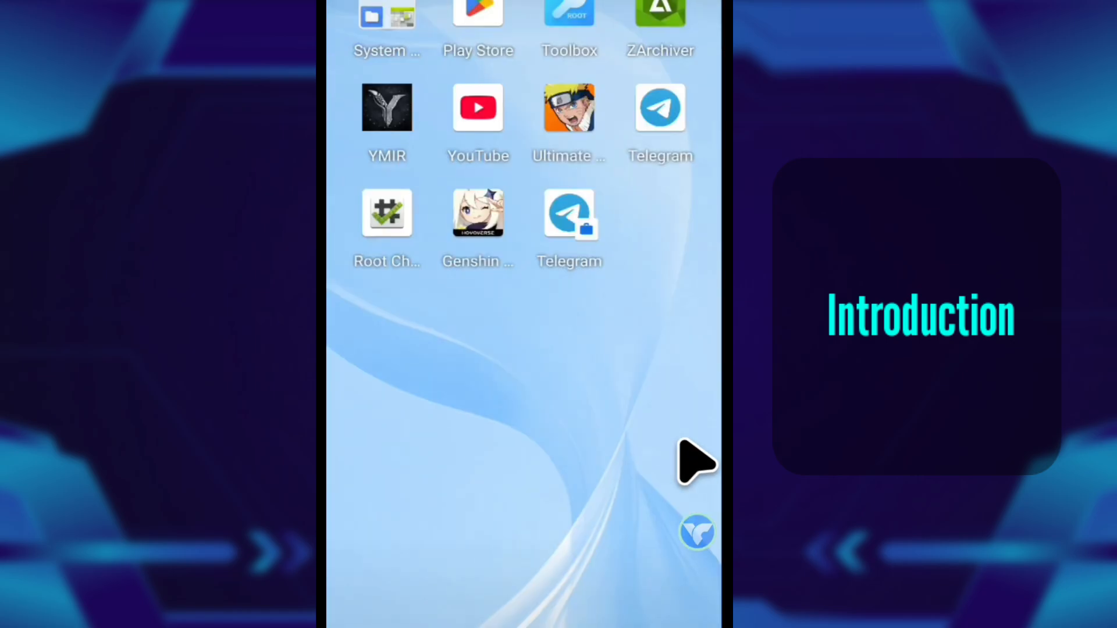
{"action": "mouse_move", "coordinate": [719, 449]}
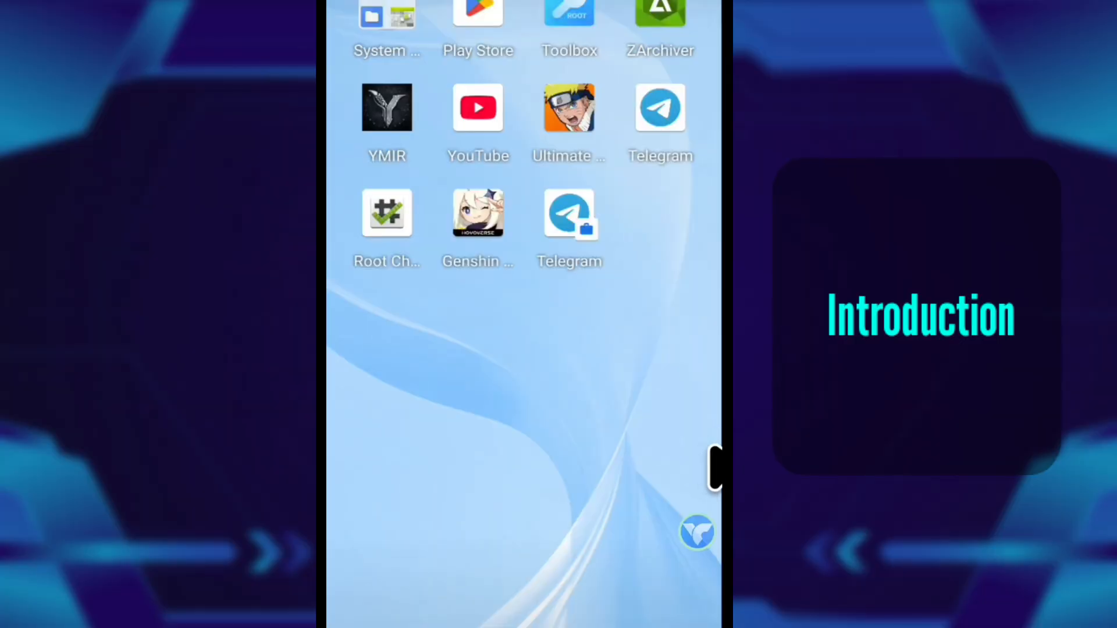
{"action": "left_click", "coordinate": [697, 532]}
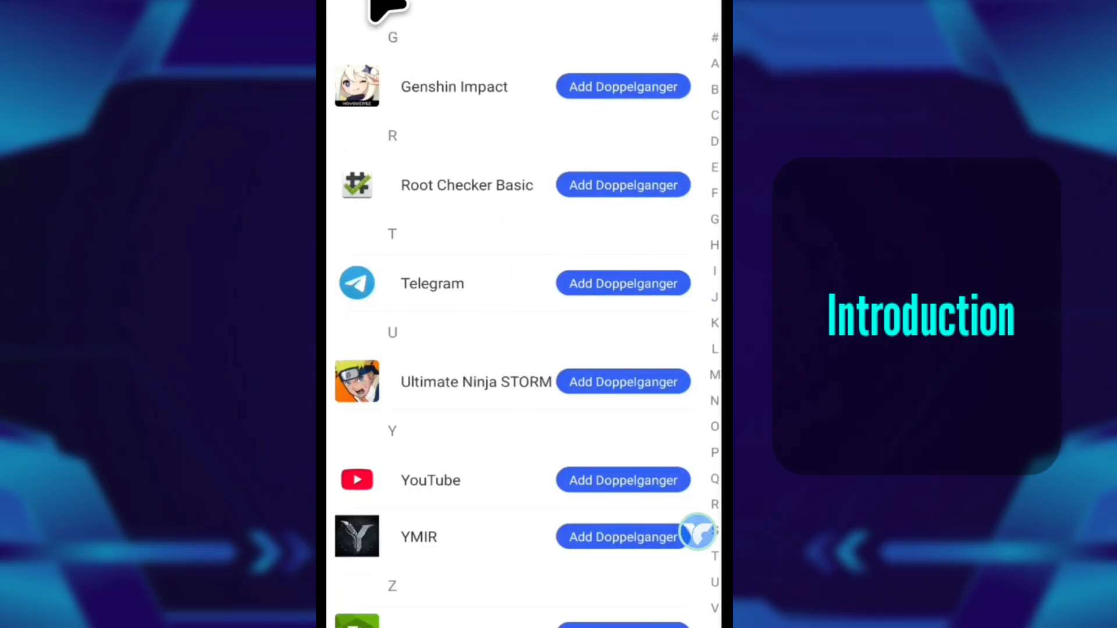
{"action": "left_click", "coordinate": [621, 282]}
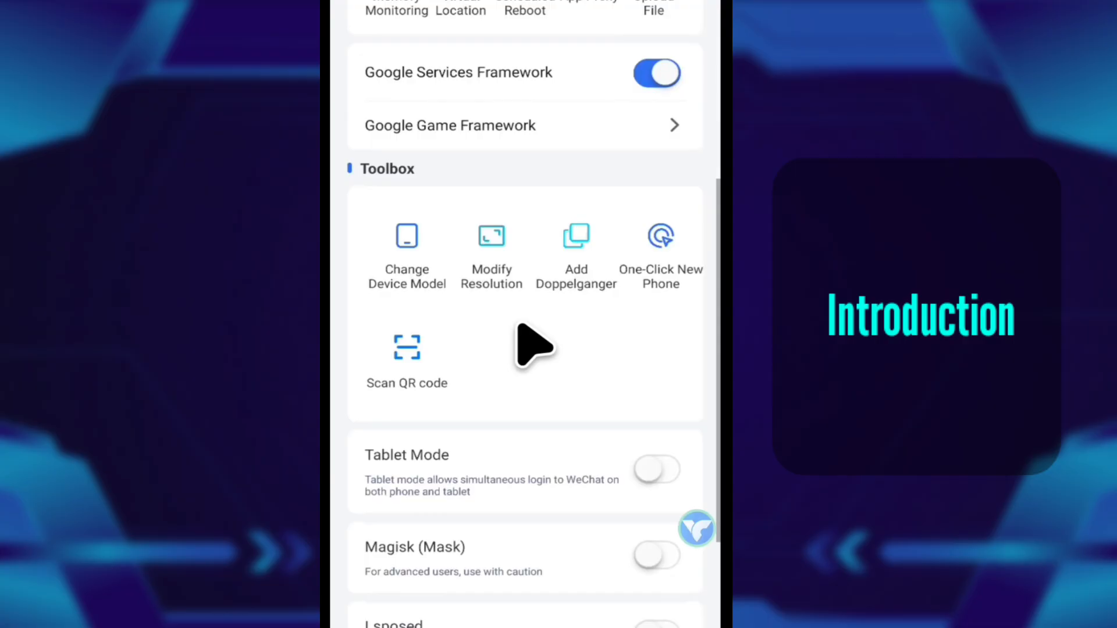
{"action": "scroll", "scroll_direction": "down", "scroll_amount": 3}
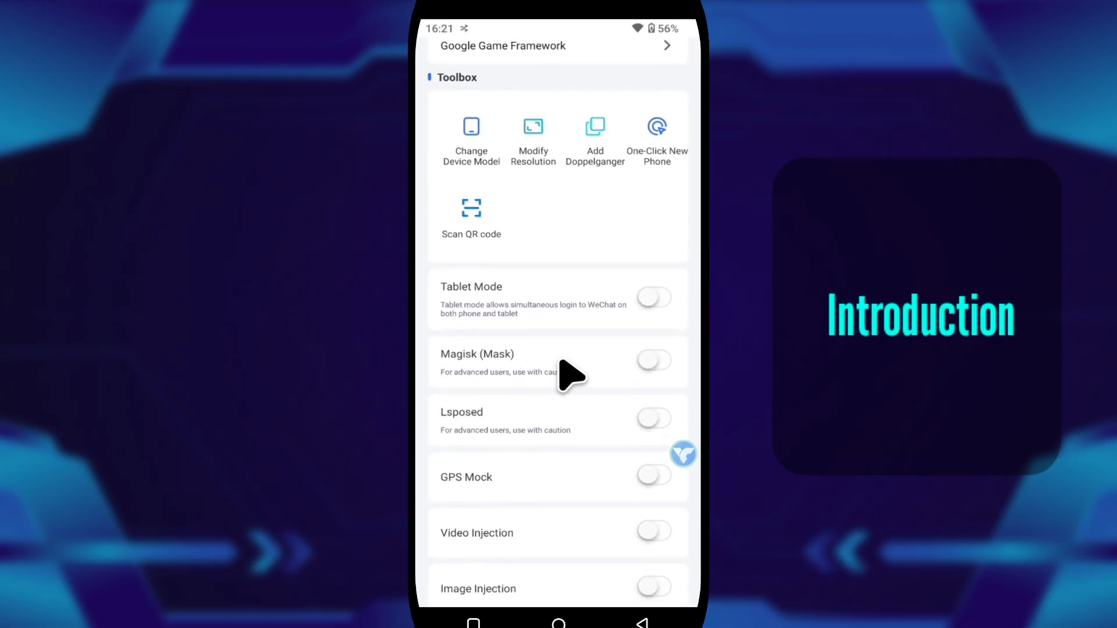
{"action": "mouse_move", "coordinate": [584, 325]}
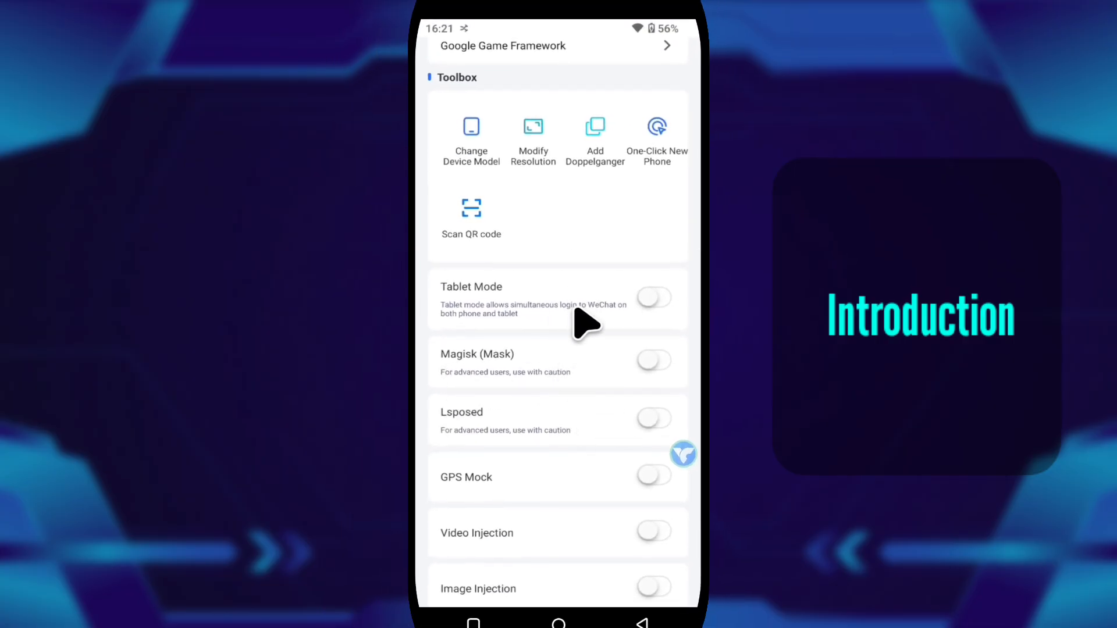
{"action": "mouse_move", "coordinate": [569, 242]}
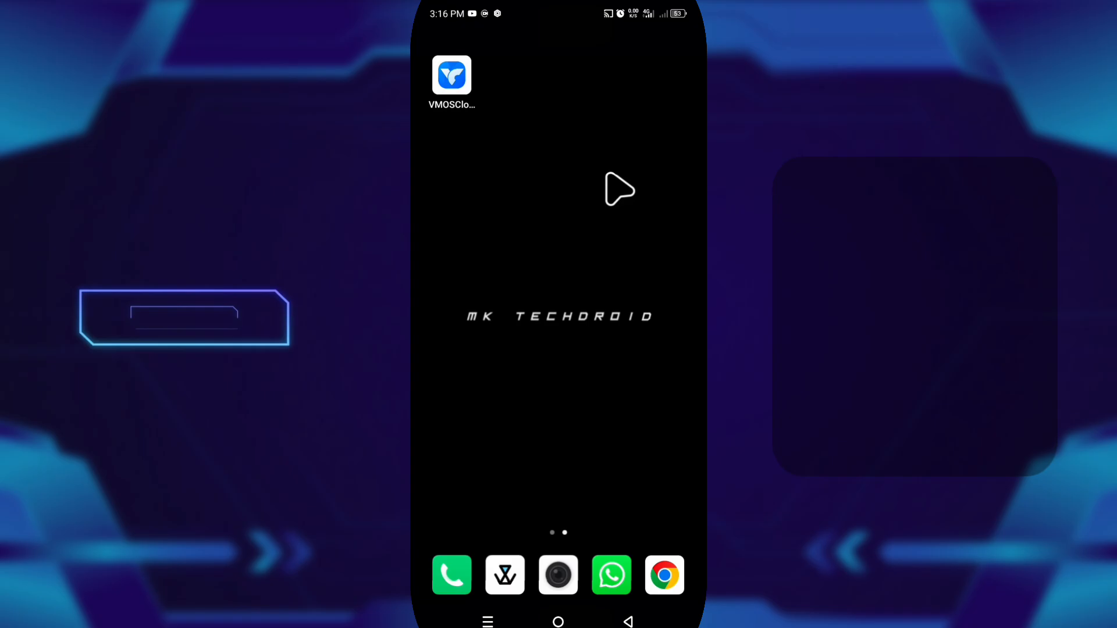
Enter the cloud phone and bring up its Toolbox with available space and basic tools
{"action": "left_click", "coordinate": [452, 75]}
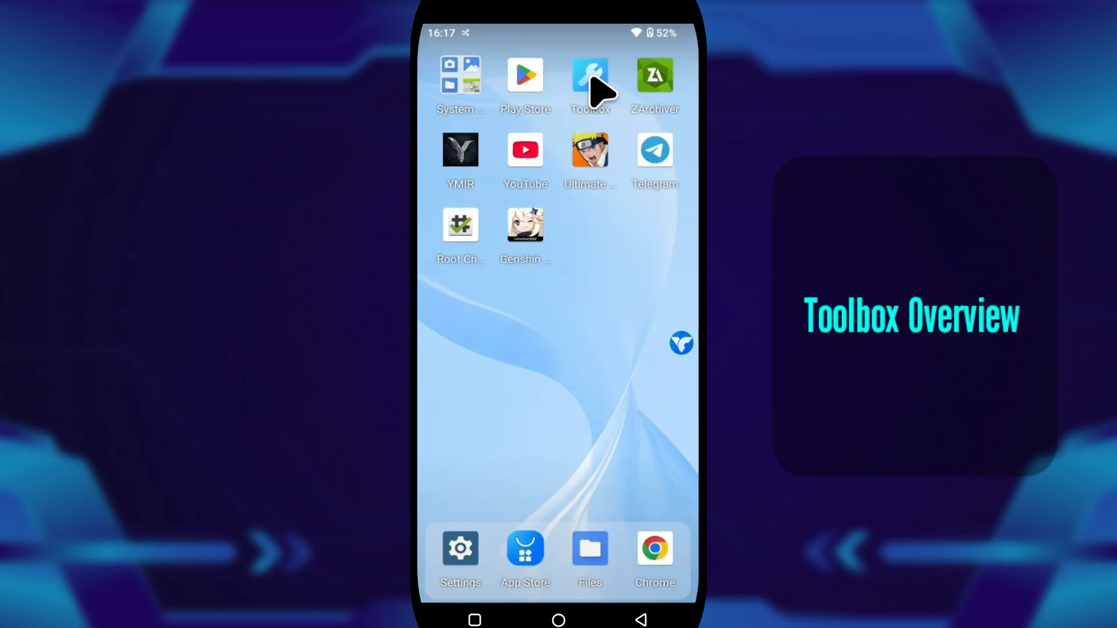
{"action": "left_click", "coordinate": [588, 75]}
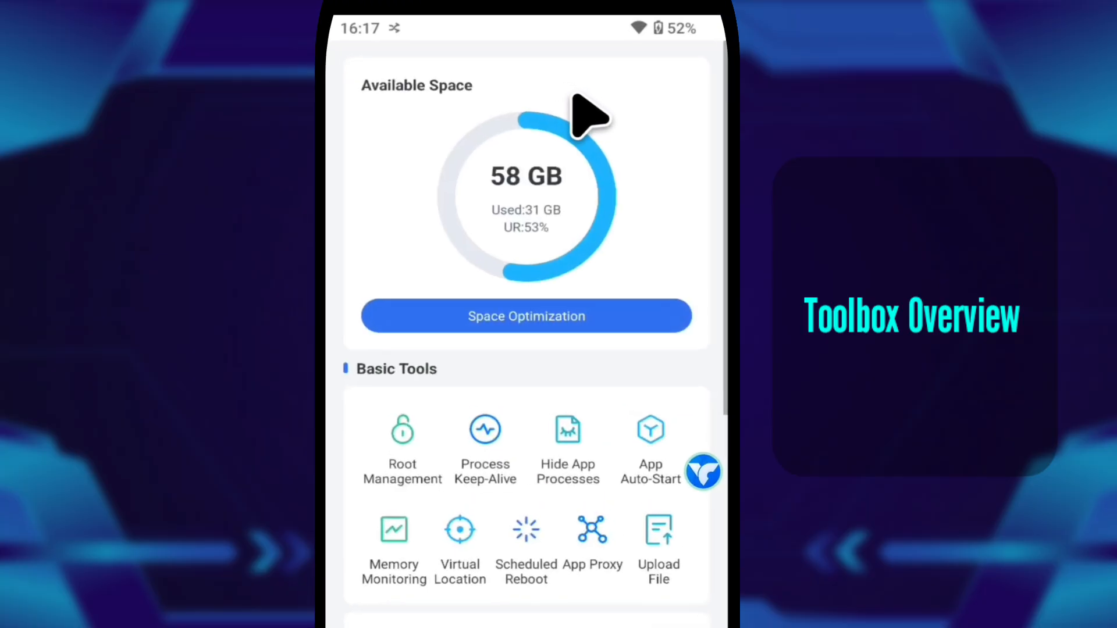
{"action": "left_click", "coordinate": [401, 430]}
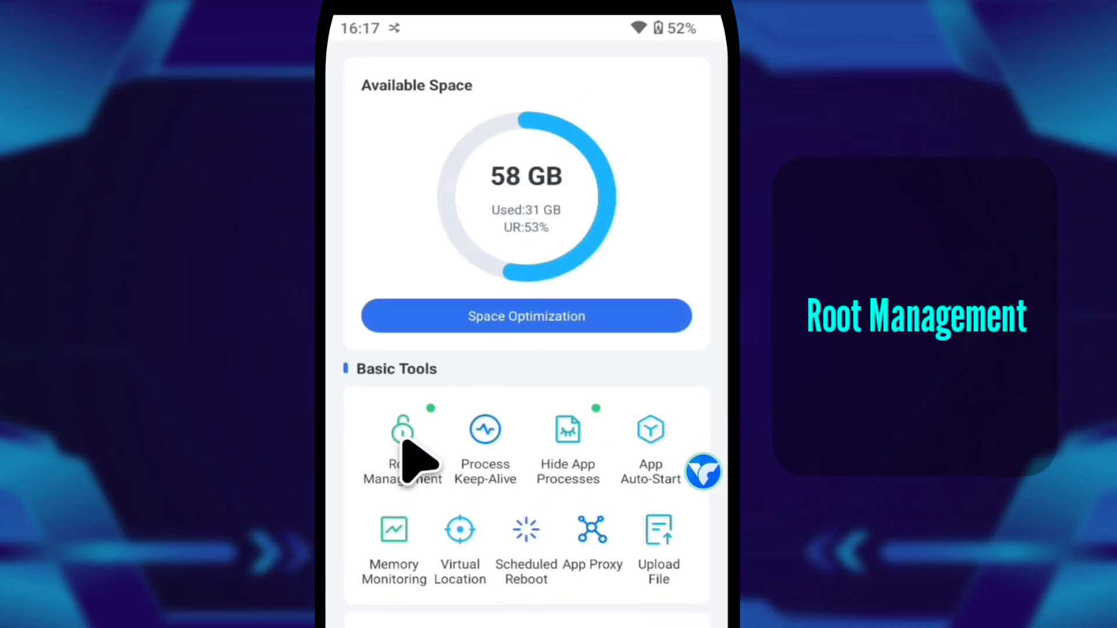
Toggle root access for Root Checker Basic in Root Management, then return to the list
{"action": "left_click", "coordinate": [401, 442]}
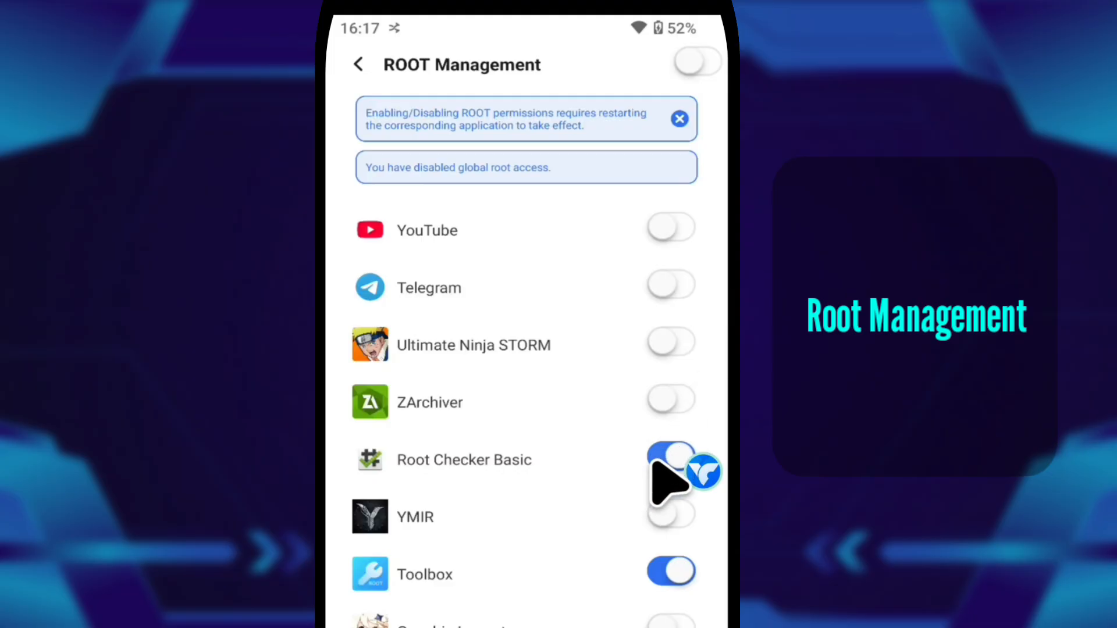
{"action": "left_click", "coordinate": [670, 459]}
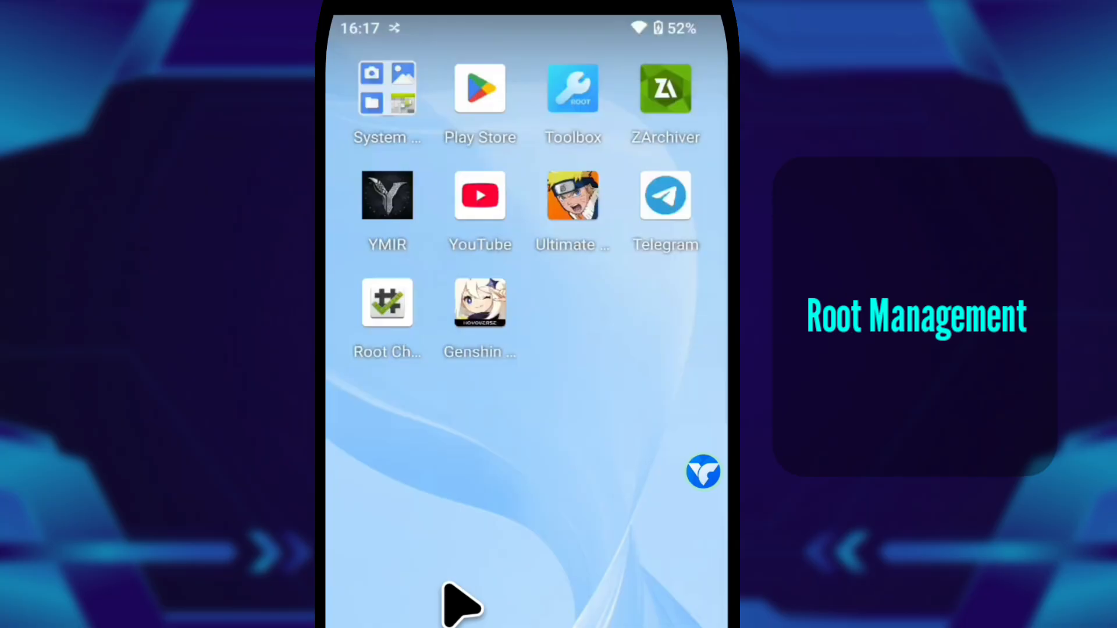
{"action": "left_click", "coordinate": [387, 303]}
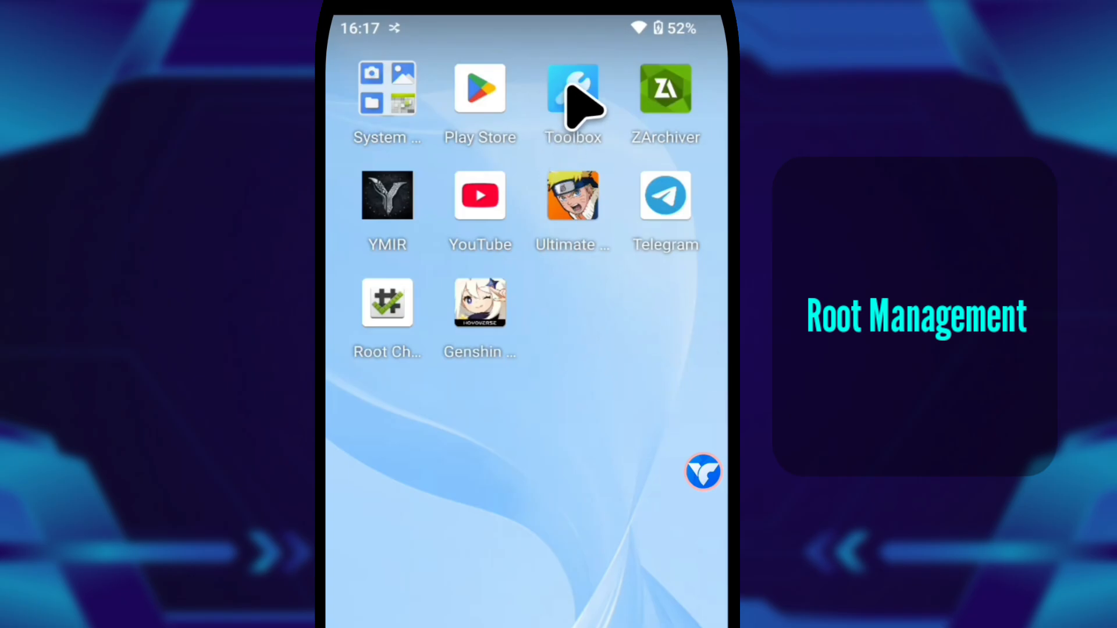
{"action": "left_click", "coordinate": [573, 88]}
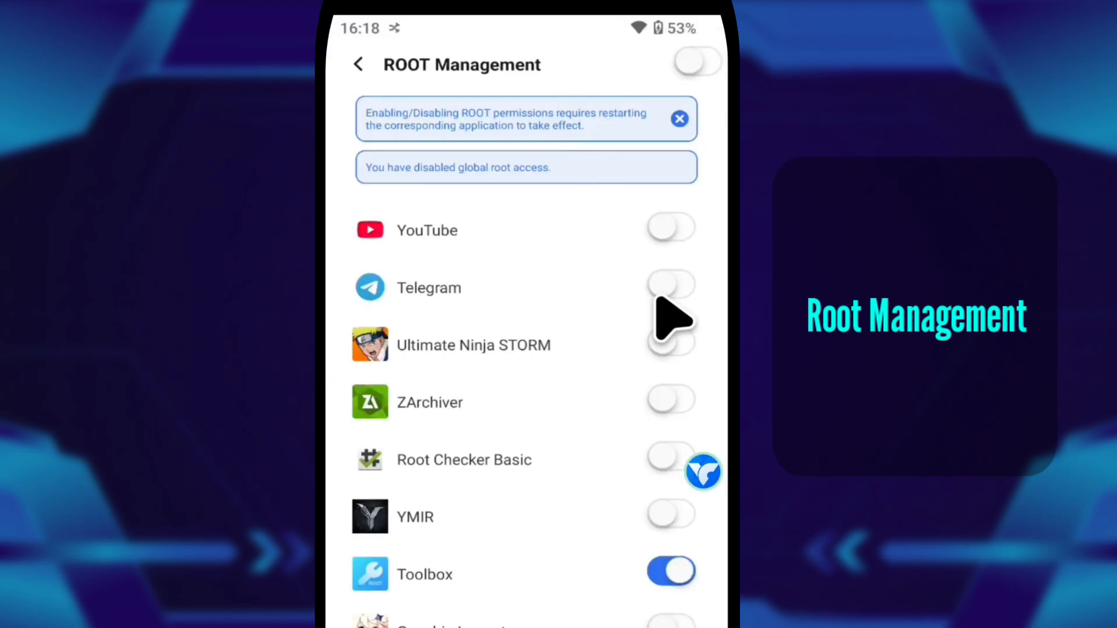
{"action": "mouse_move", "coordinate": [701, 510]}
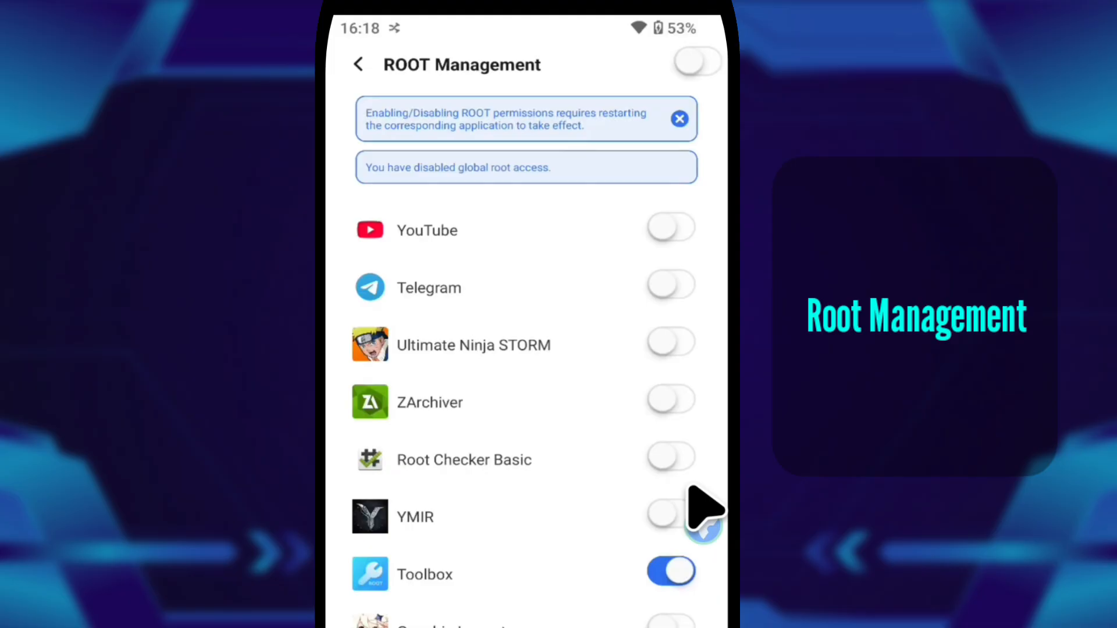
Switch root access on for Root Checker Basic and verify root status inside that app
{"action": "left_click", "coordinate": [670, 458]}
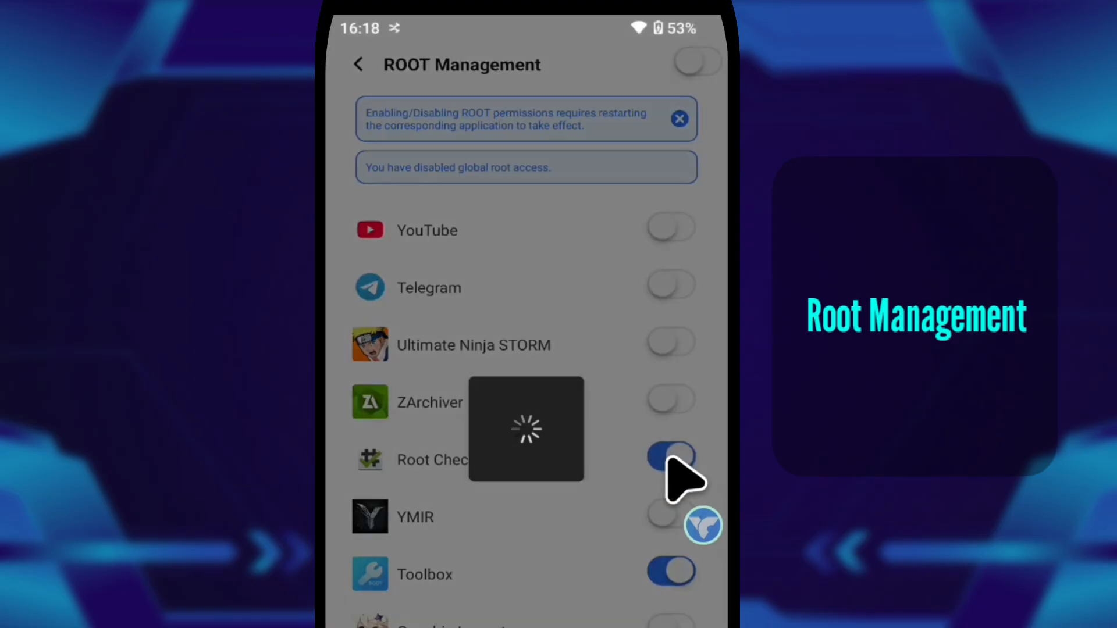
{"action": "left_click", "coordinate": [670, 456]}
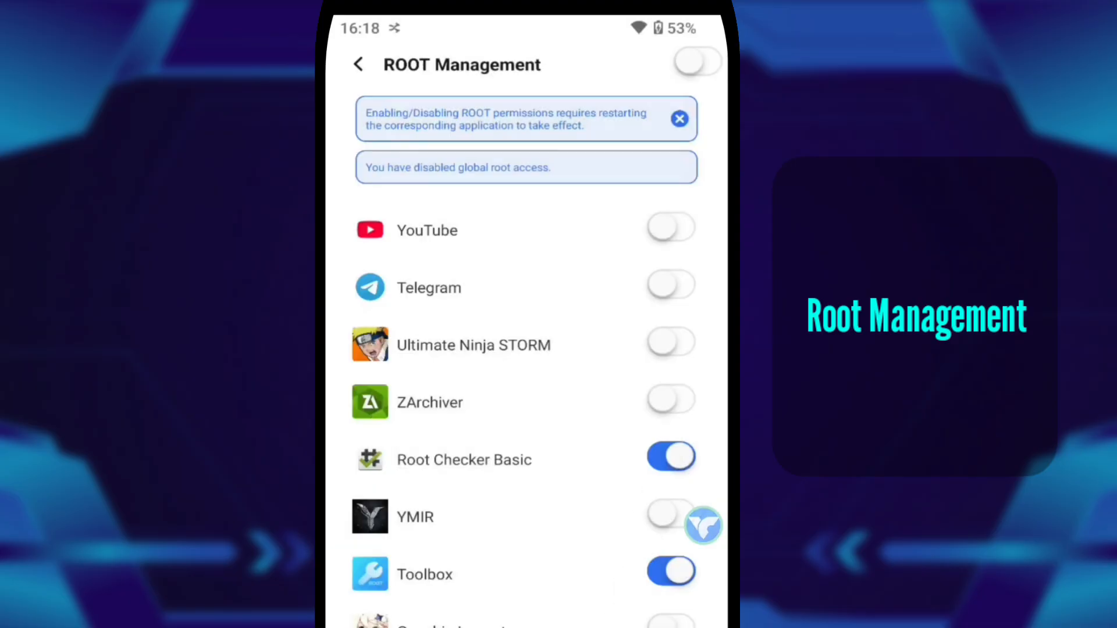
{"action": "left_click", "coordinate": [464, 459]}
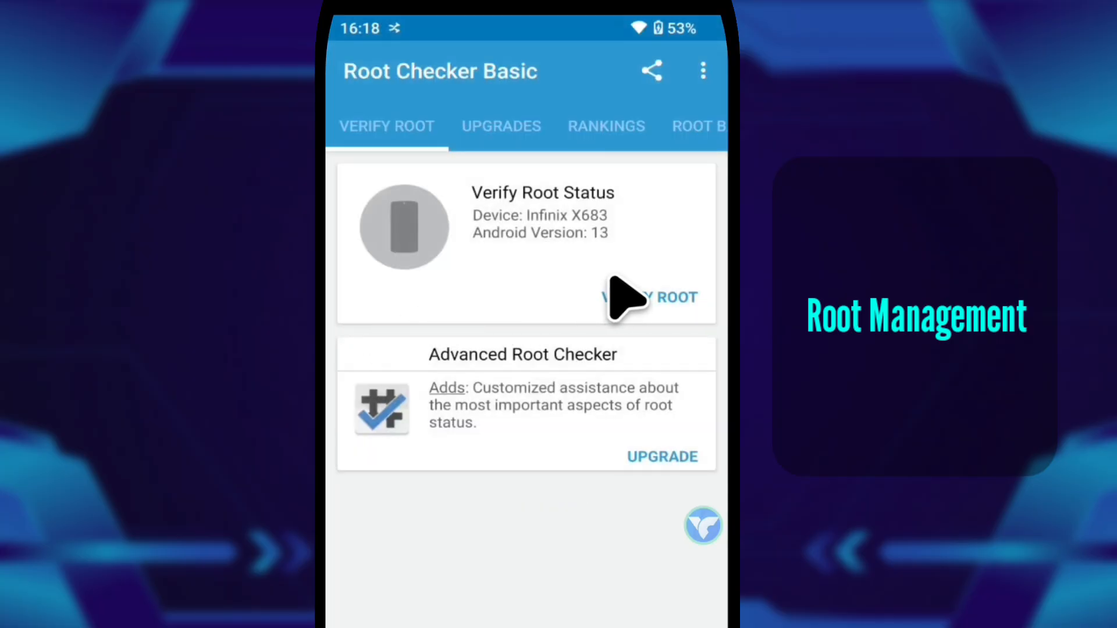
{"action": "left_click", "coordinate": [649, 297]}
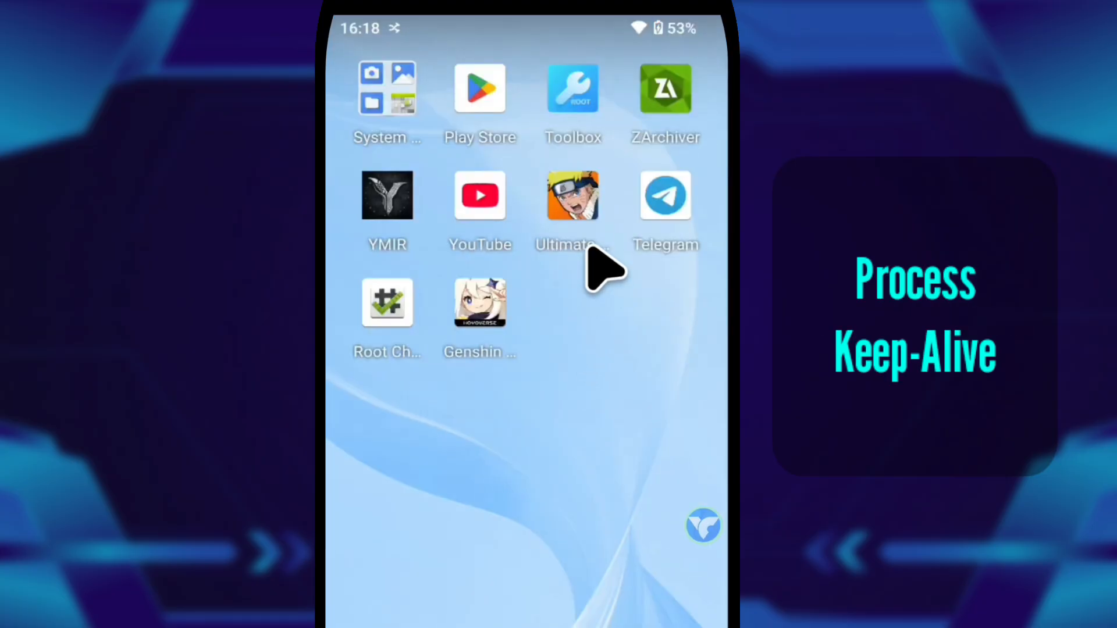
Enable Process Keep-Alive for YMIR and return to the toolbox overview
{"action": "left_click", "coordinate": [572, 89]}
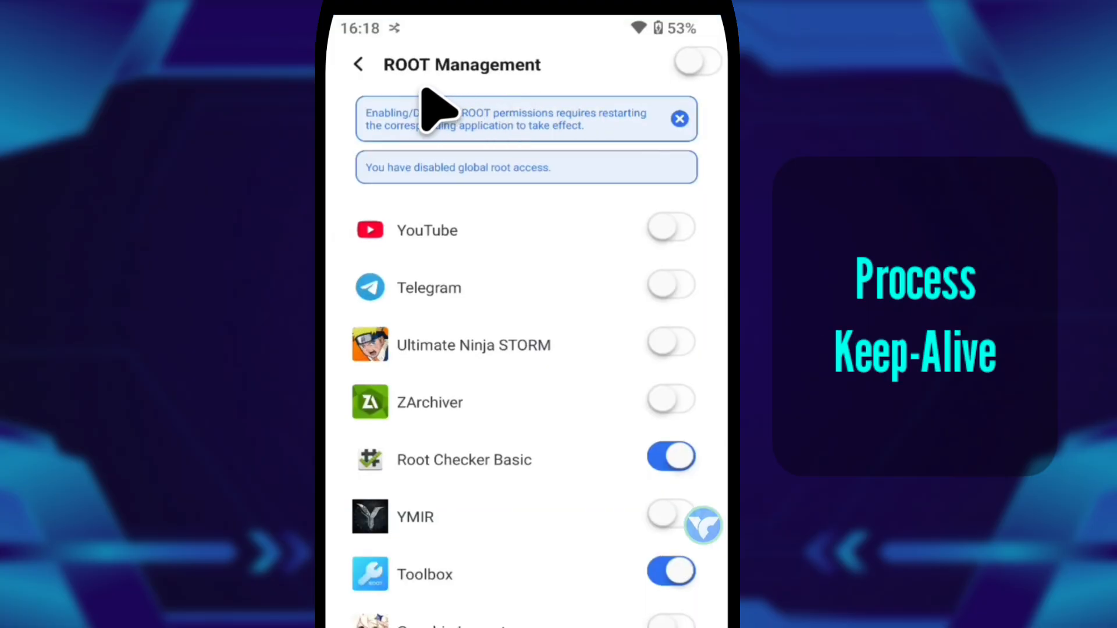
{"action": "left_click", "coordinate": [358, 64]}
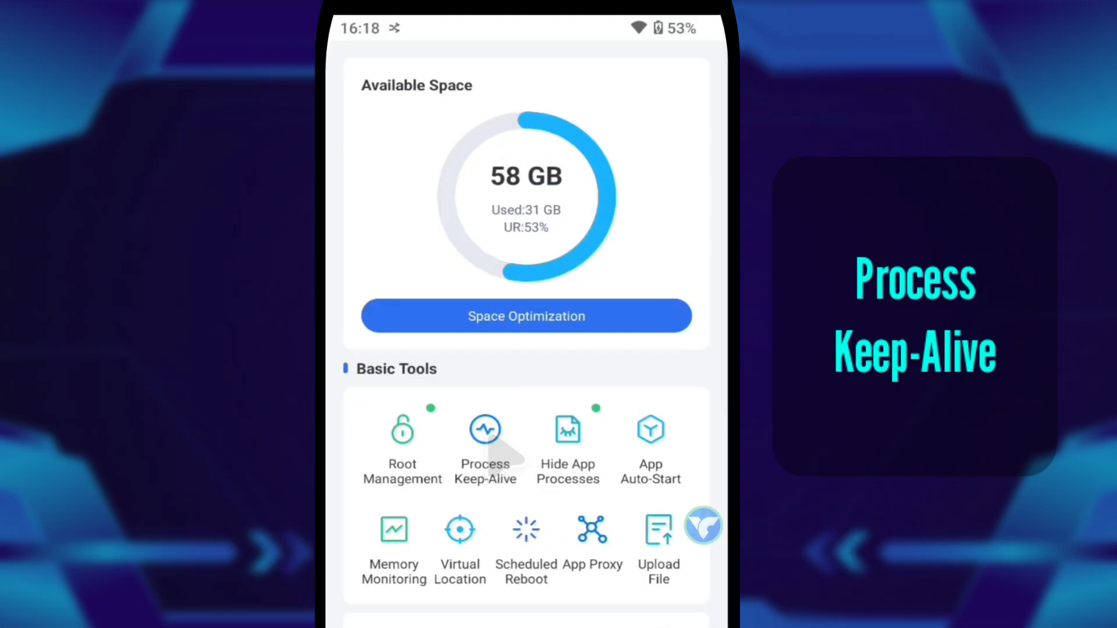
{"action": "left_click", "coordinate": [485, 442]}
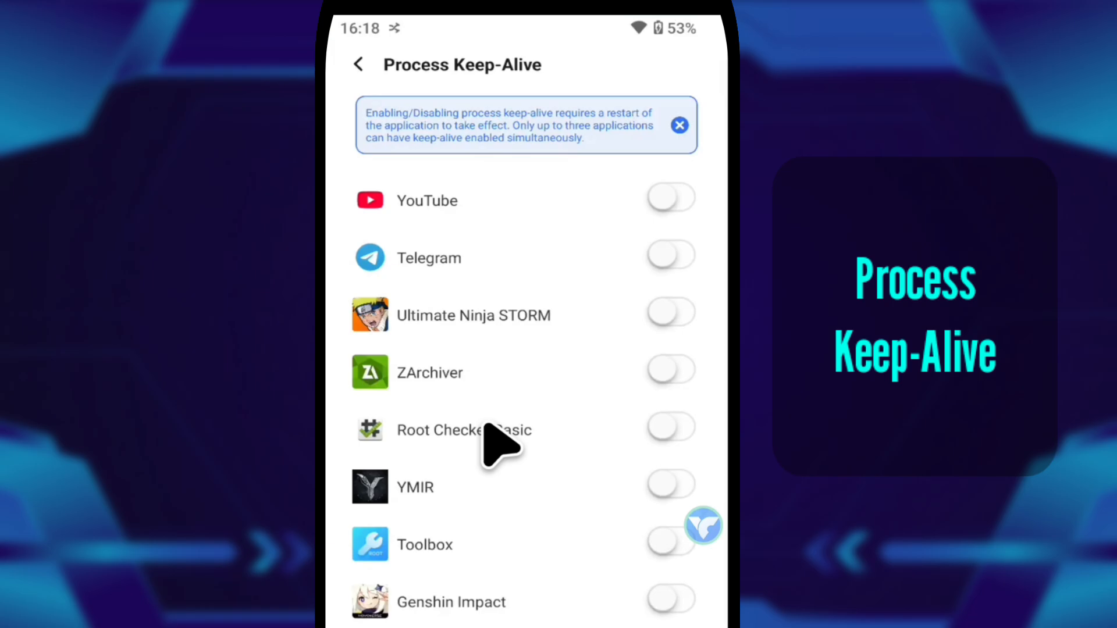
{"action": "mouse_move", "coordinate": [719, 556]}
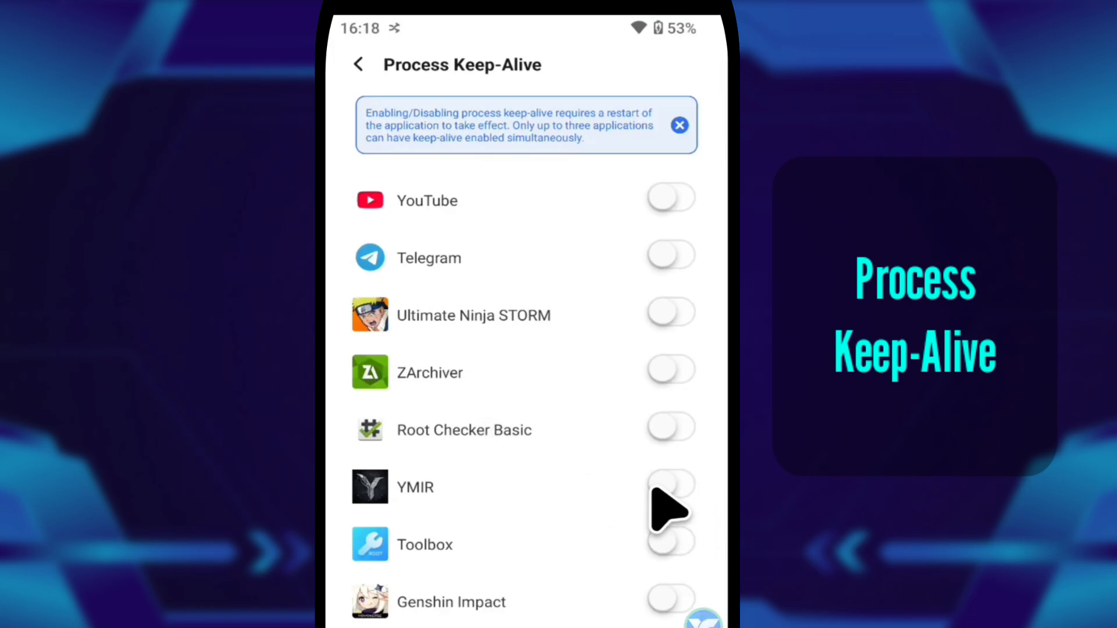
{"action": "left_click", "coordinate": [670, 484]}
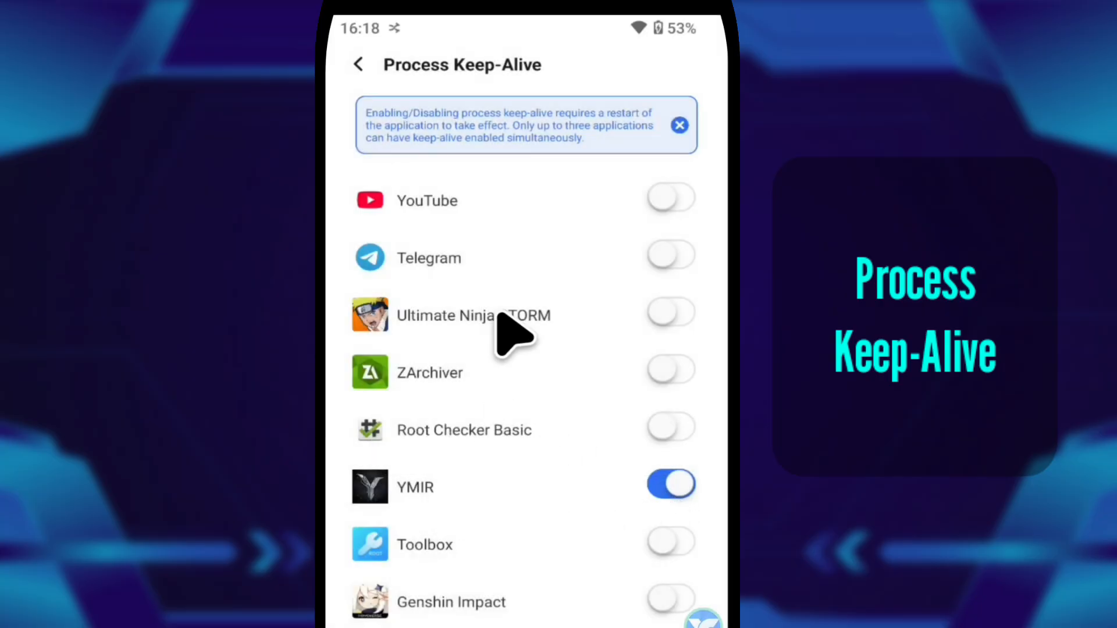
{"action": "left_click", "coordinate": [360, 64]}
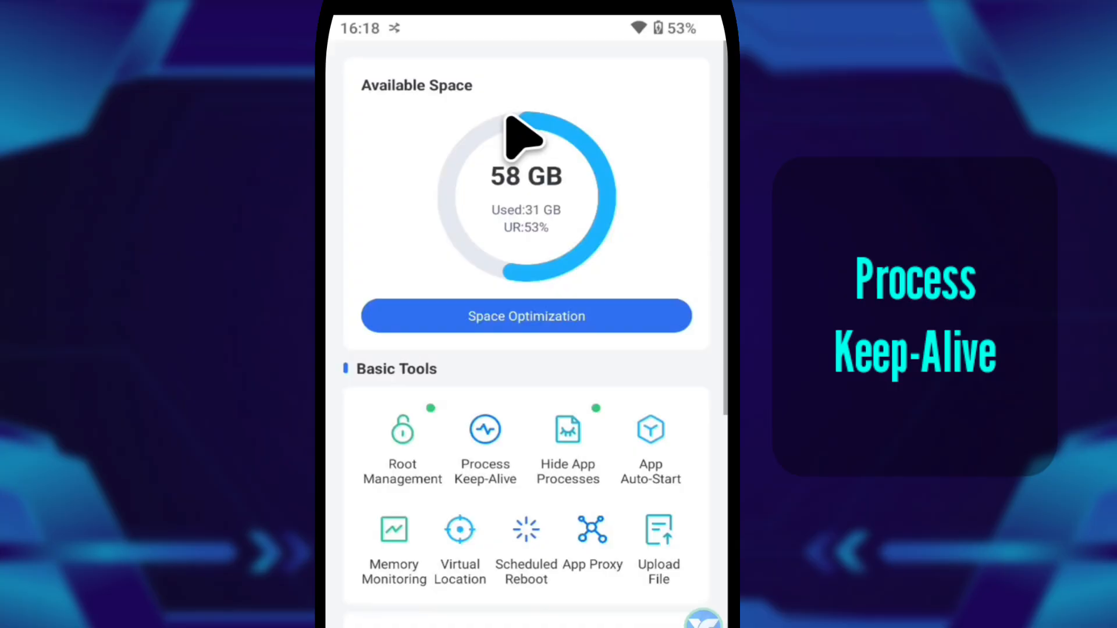
{"action": "mouse_move", "coordinate": [595, 499]}
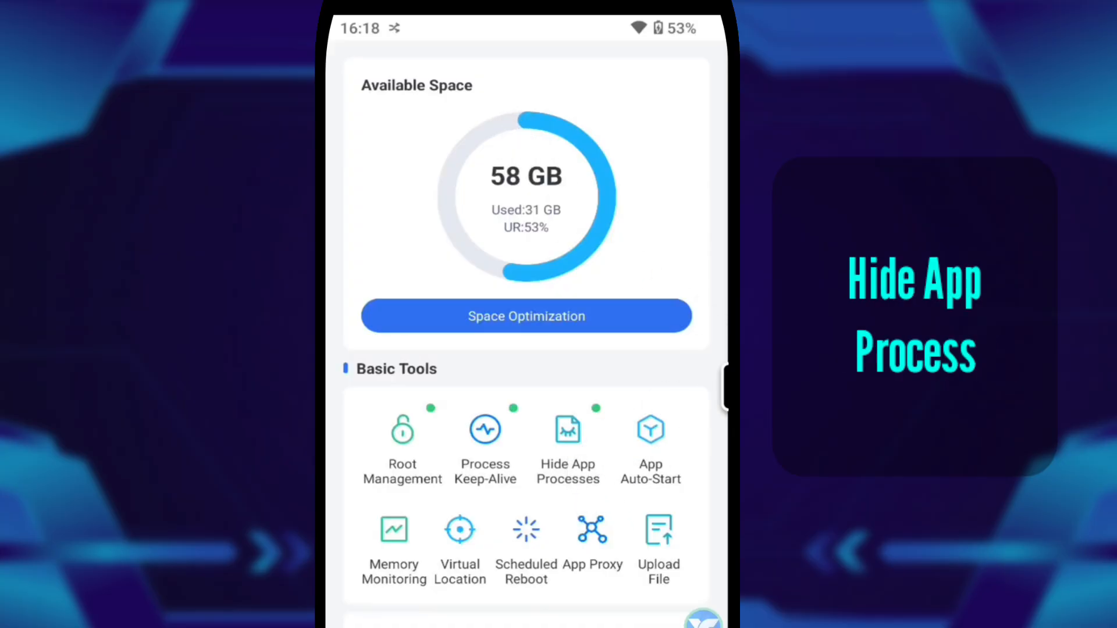
Switch on Hide App Processes for the Toolbox app and return to the overview
{"action": "left_click", "coordinate": [567, 434]}
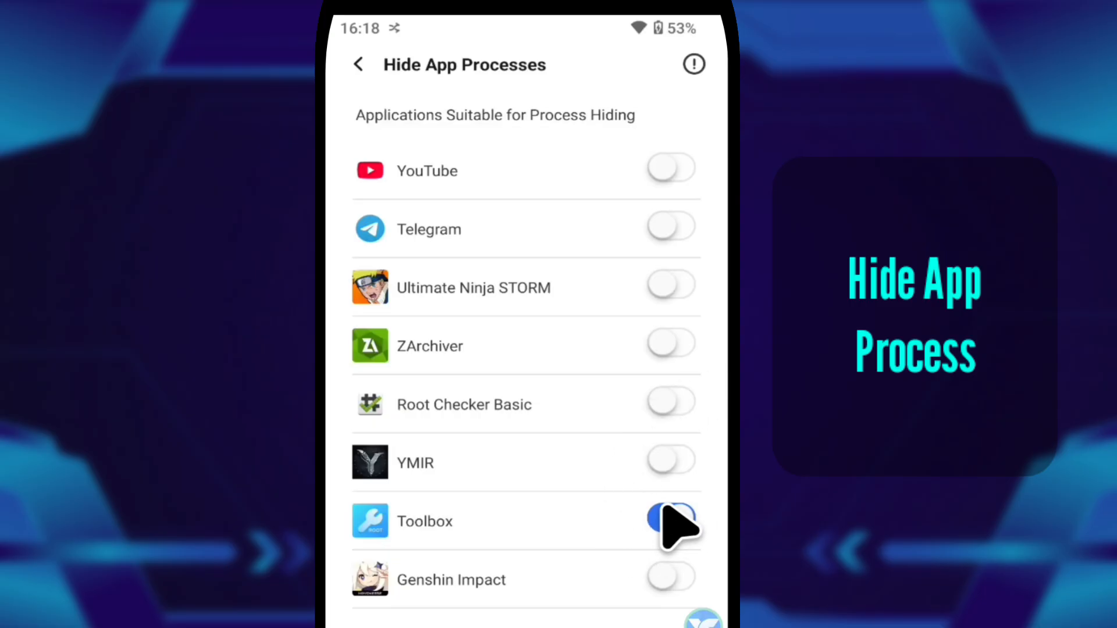
{"action": "left_click", "coordinate": [670, 519]}
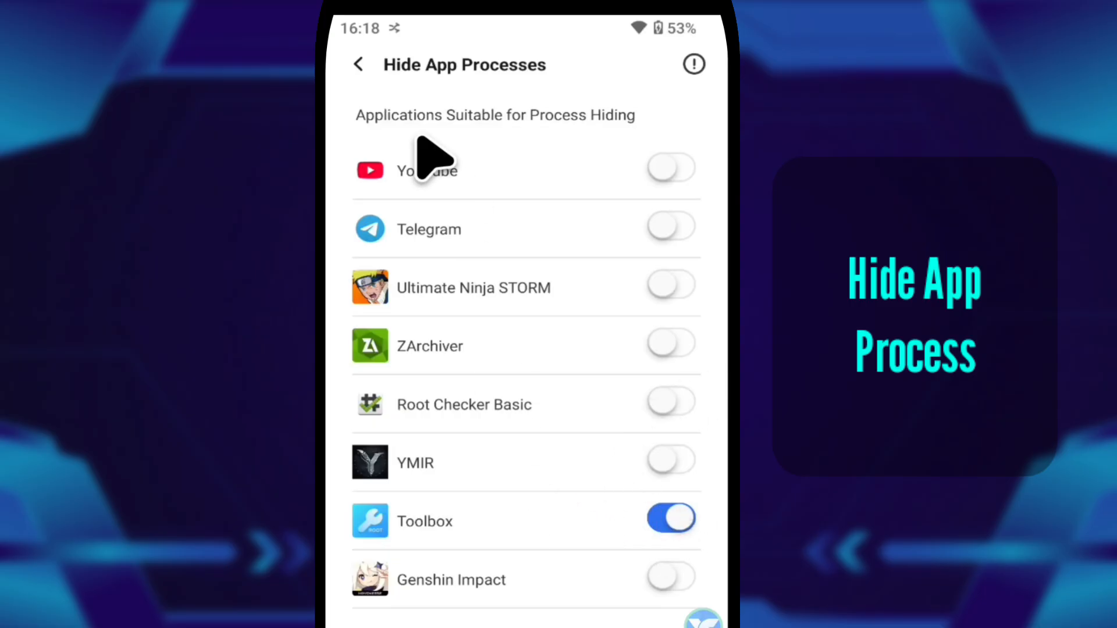
{"action": "left_click", "coordinate": [359, 64]}
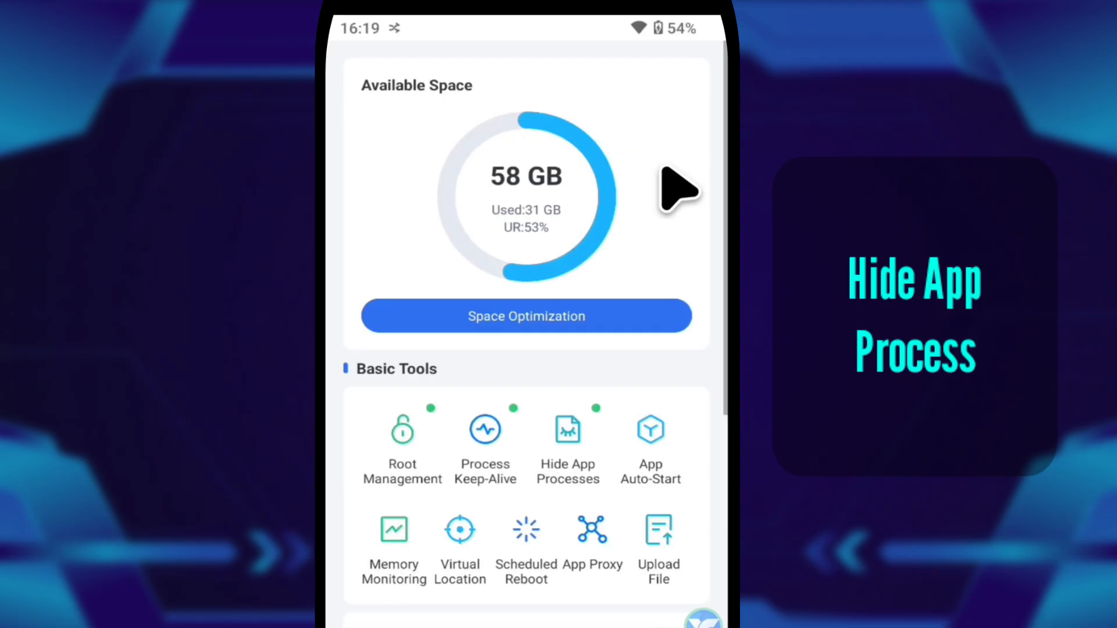
{"action": "mouse_move", "coordinate": [674, 466]}
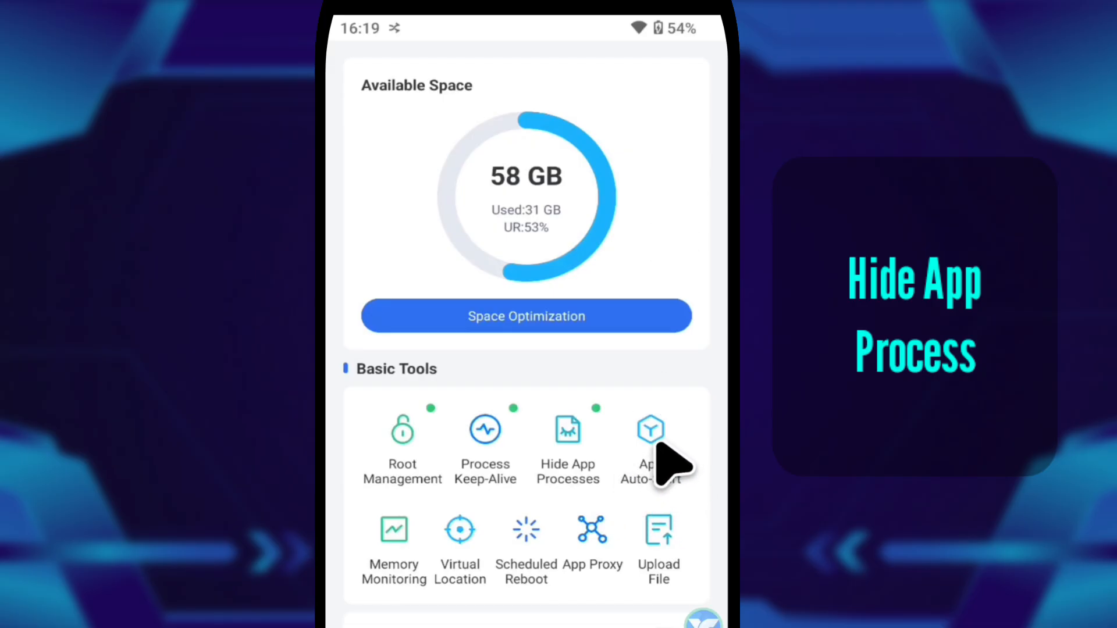
View the App Auto-Start list unchanged, then scroll the toolbox to its Toolbox section
{"action": "left_click", "coordinate": [649, 427]}
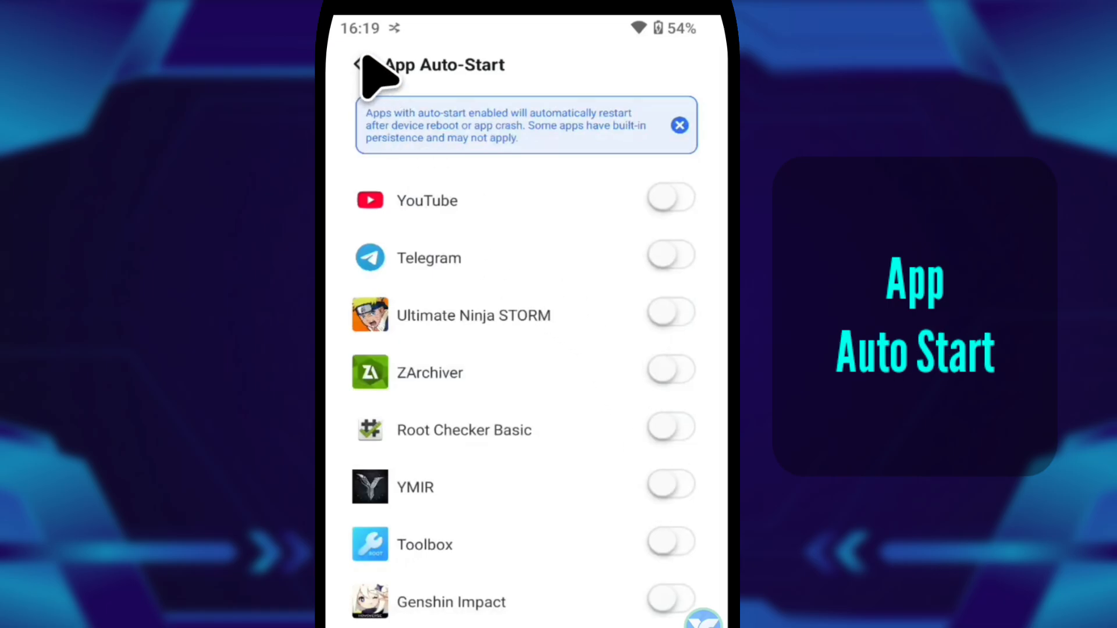
{"action": "left_click", "coordinate": [359, 64]}
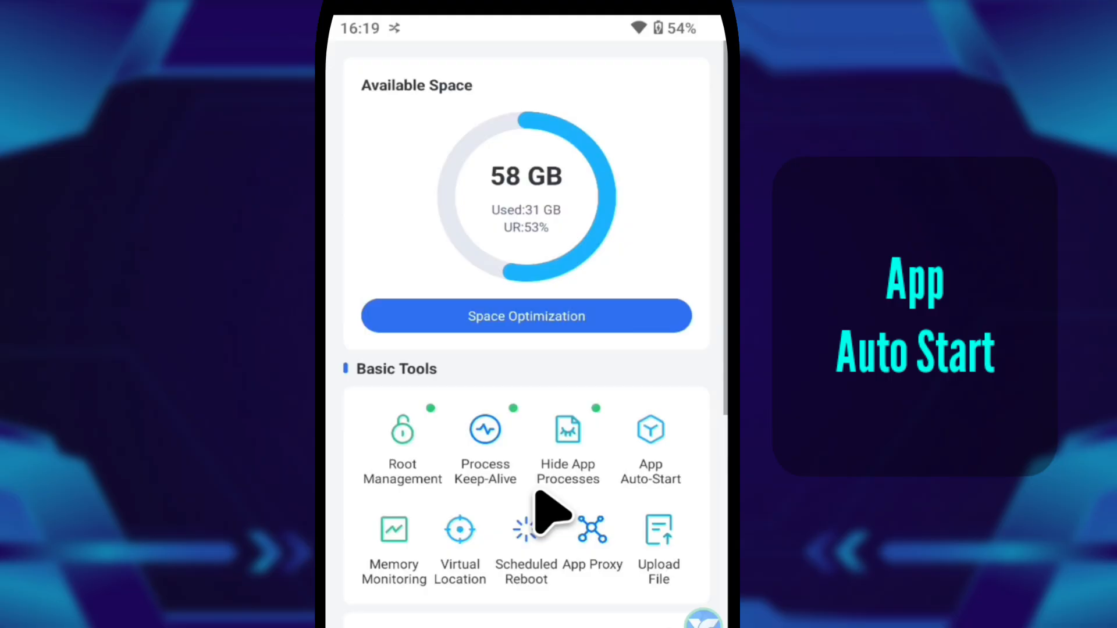
{"action": "scroll", "scroll_direction": "down", "scroll_amount": 3}
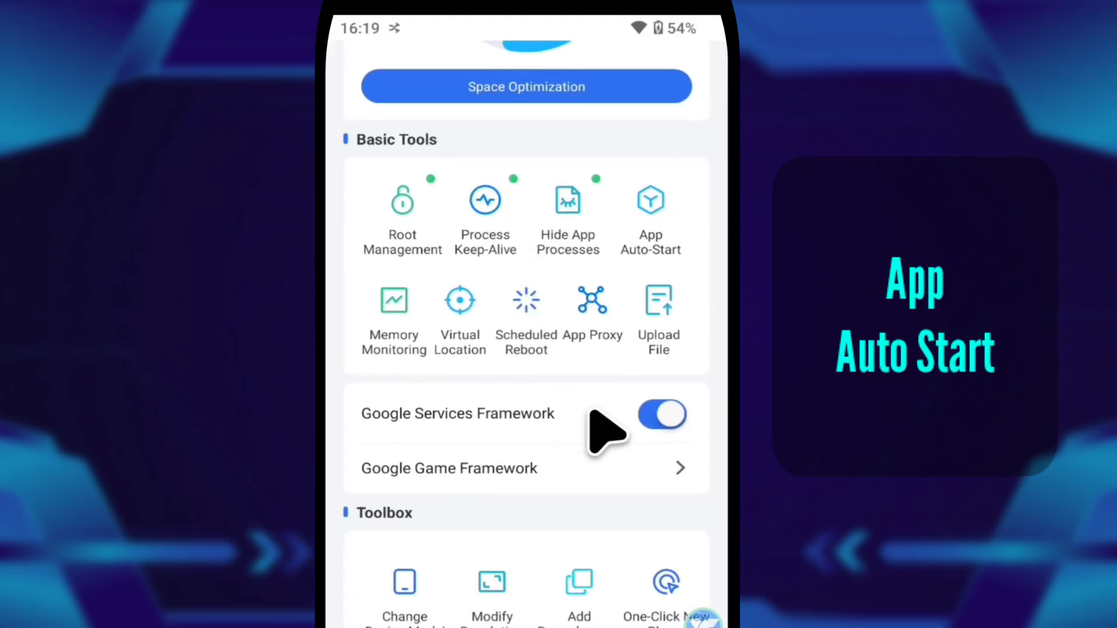
{"action": "mouse_move", "coordinate": [483, 356]}
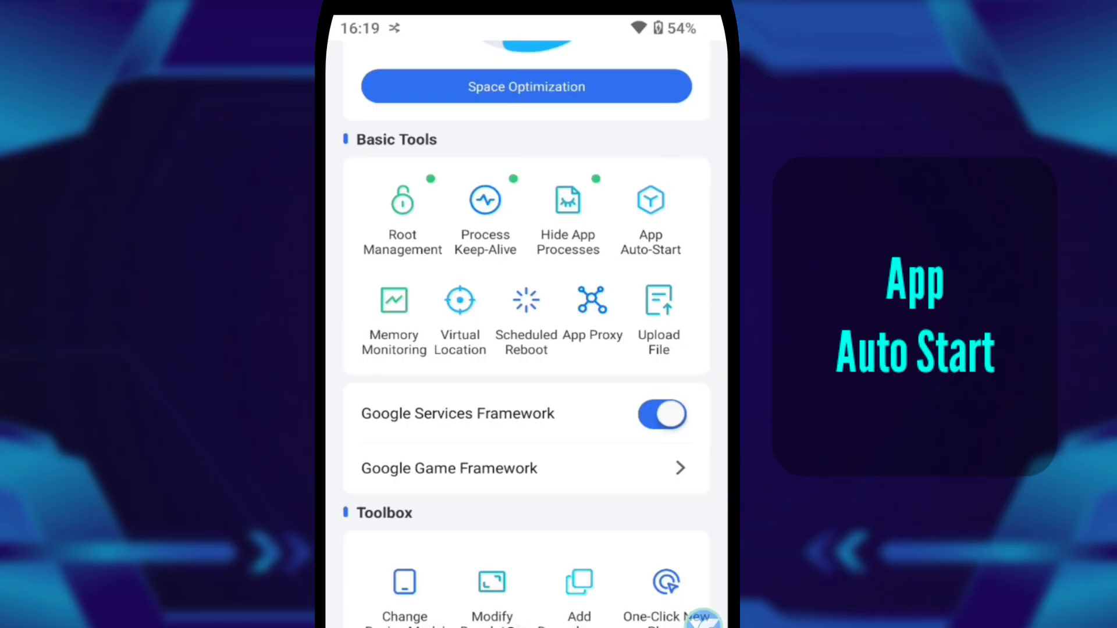
{"action": "mouse_move", "coordinate": [590, 605]}
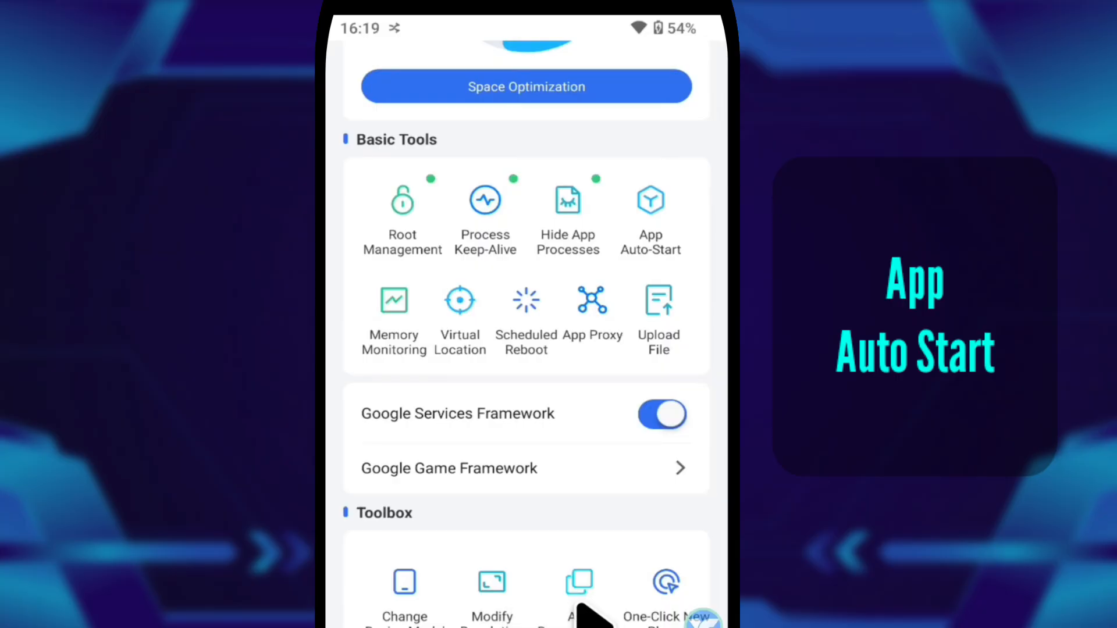
{"action": "scroll", "scroll_direction": "down", "scroll_amount": 3}
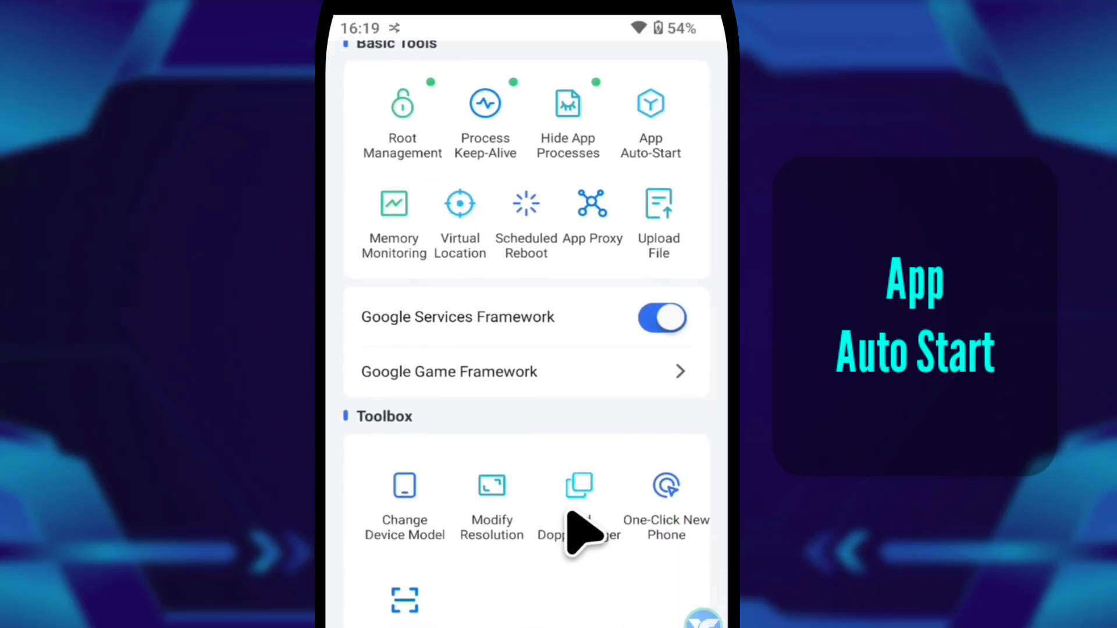
Add a Telegram doppelganger so a second Telegram icon appears on the home screen
{"action": "left_click", "coordinate": [578, 499]}
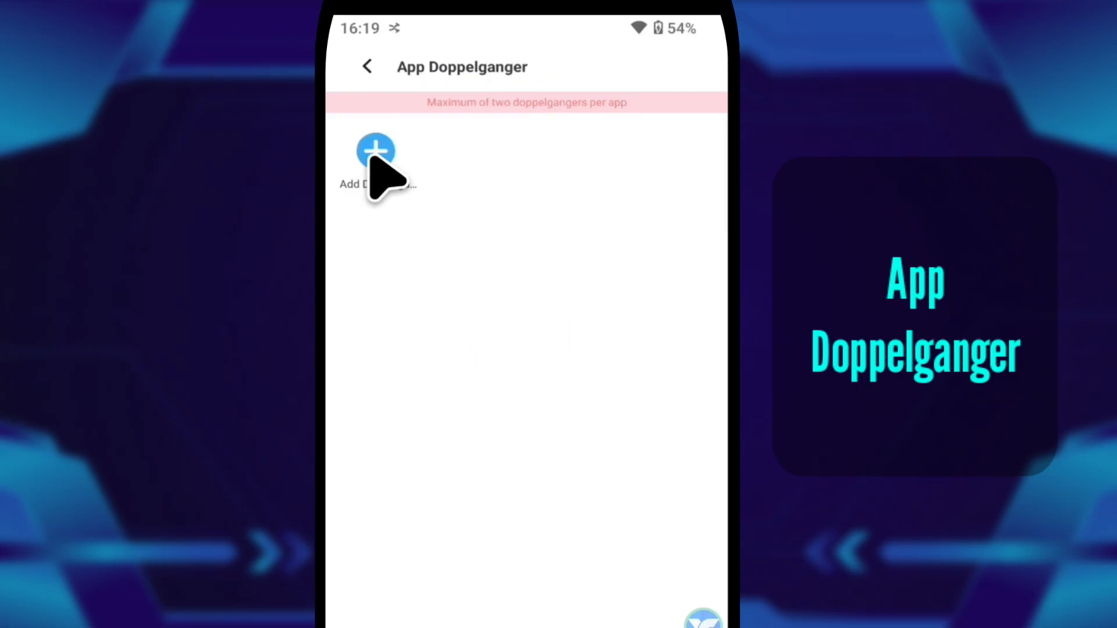
{"action": "left_click", "coordinate": [376, 151]}
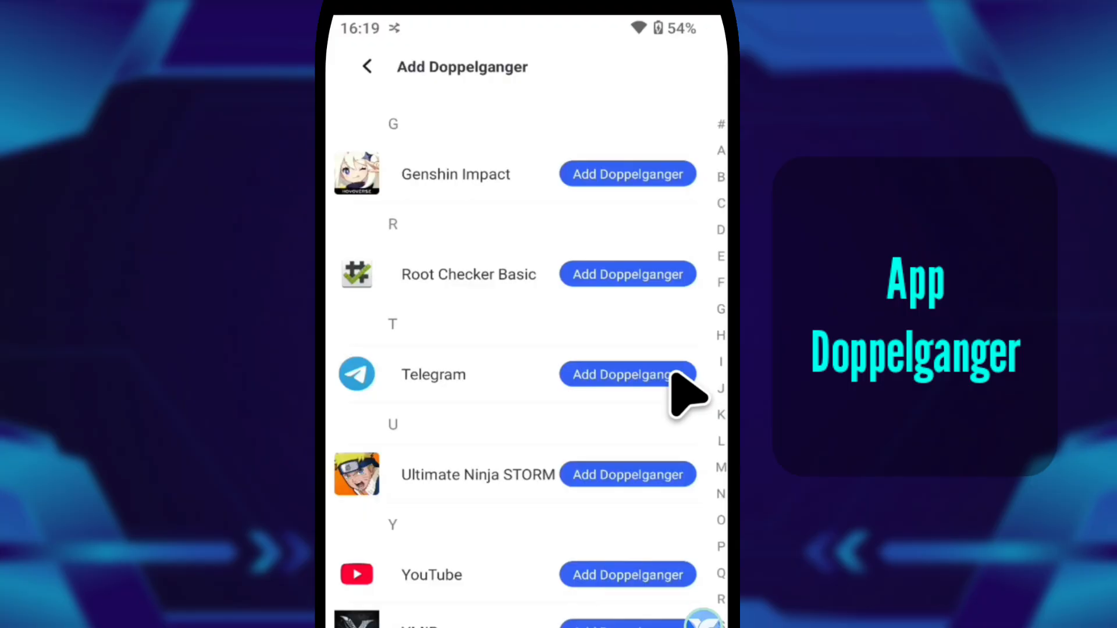
{"action": "left_click", "coordinate": [626, 373]}
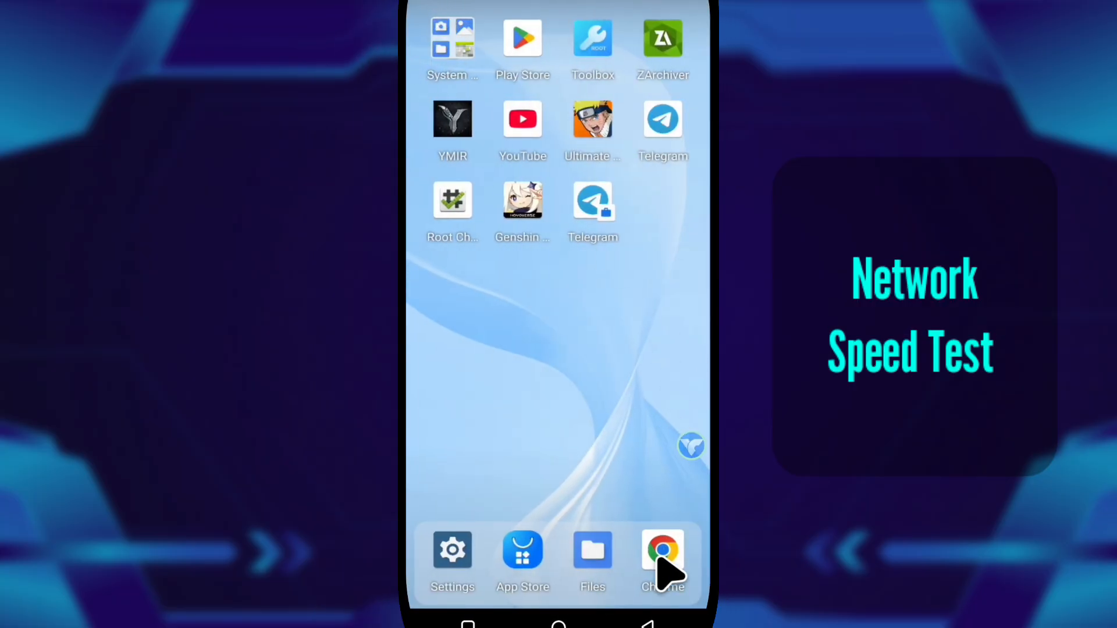
Run Google's speed test in Chrome from the speedtest search
{"action": "left_click", "coordinate": [661, 549]}
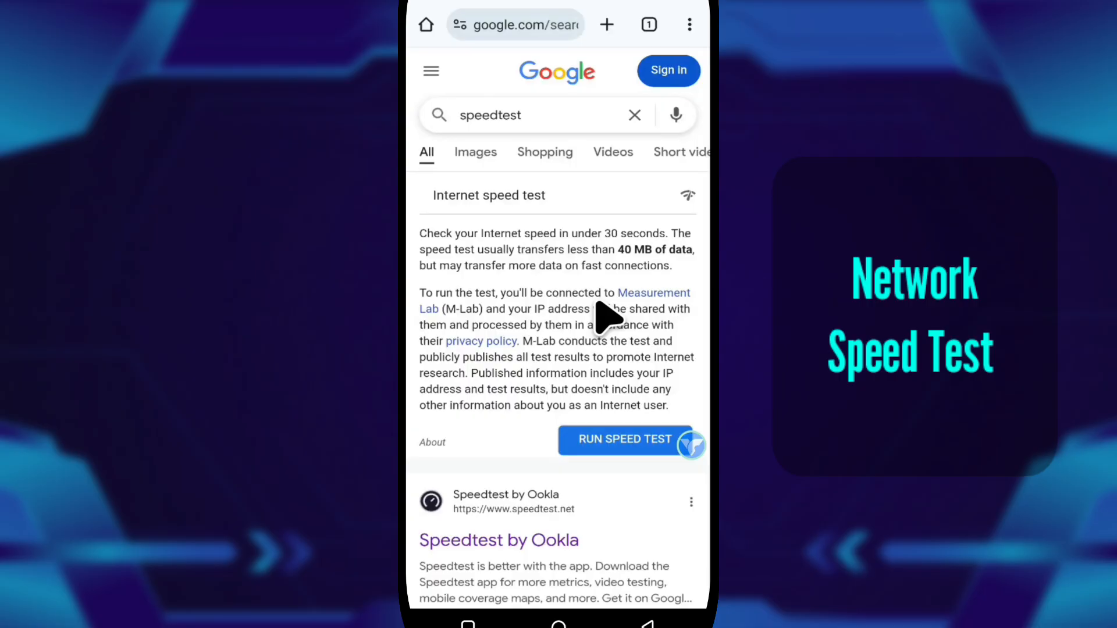
{"action": "mouse_move", "coordinate": [638, 460]}
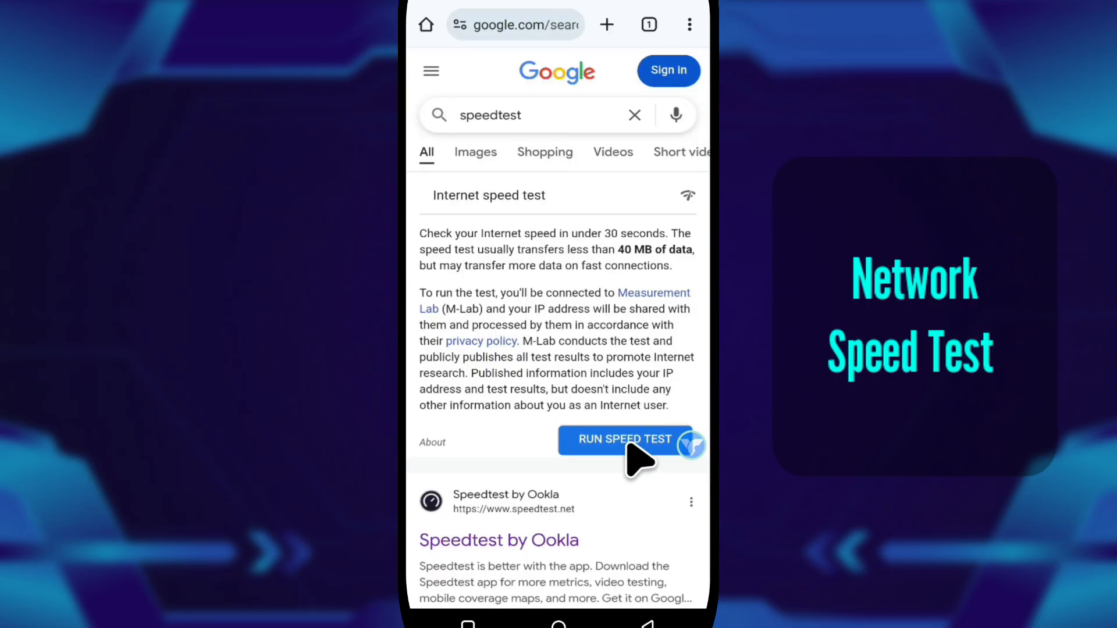
{"action": "left_click", "coordinate": [620, 439]}
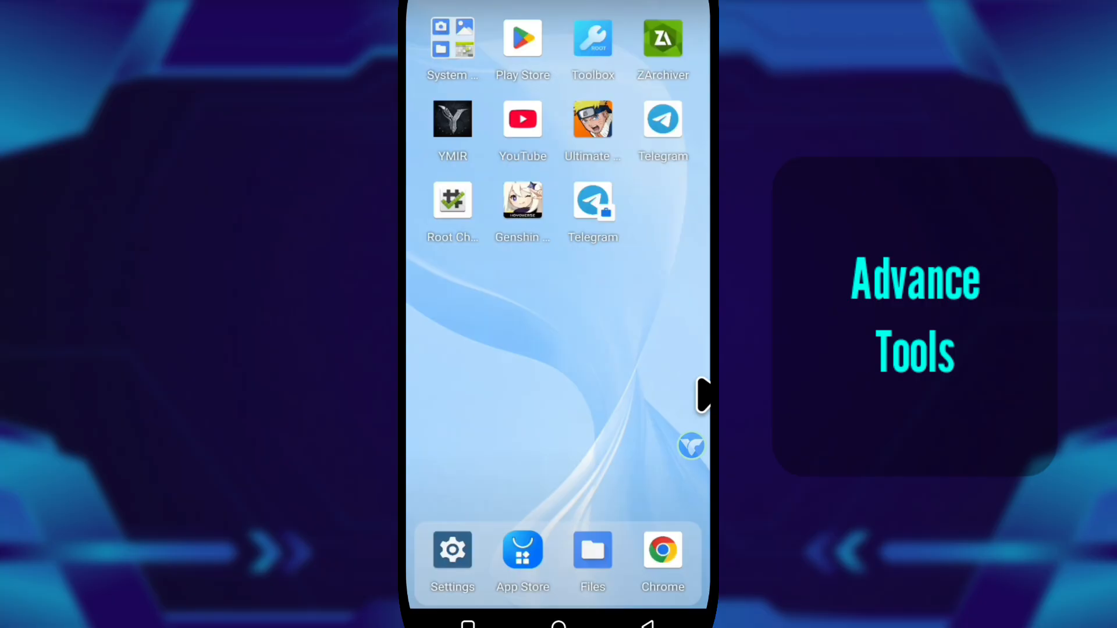
{"action": "left_click", "coordinate": [691, 446]}
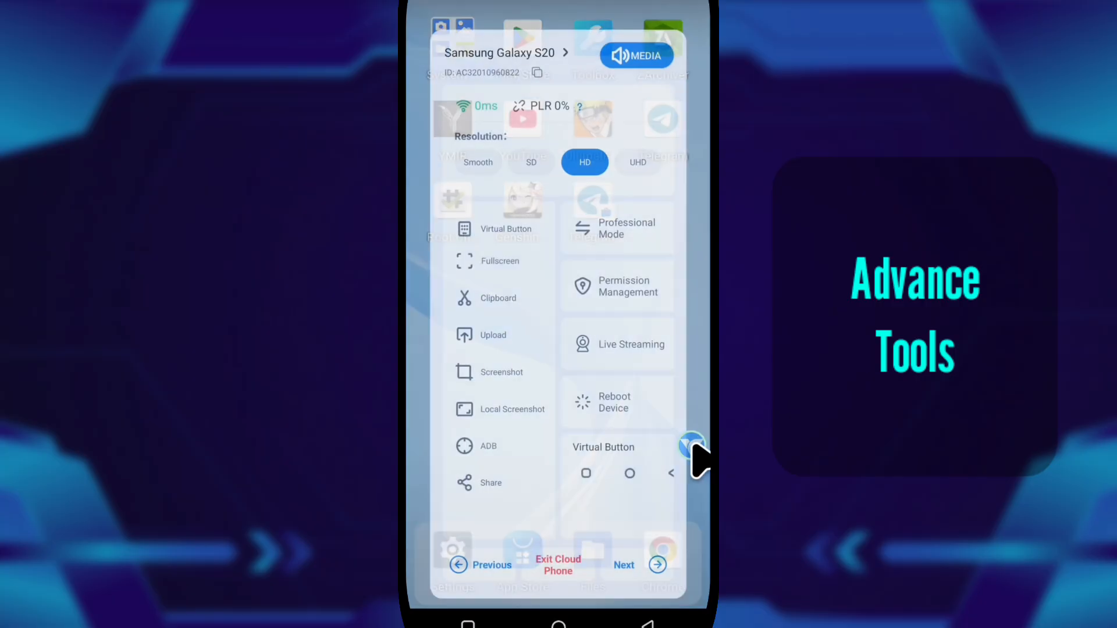
{"action": "left_click", "coordinate": [691, 445]}
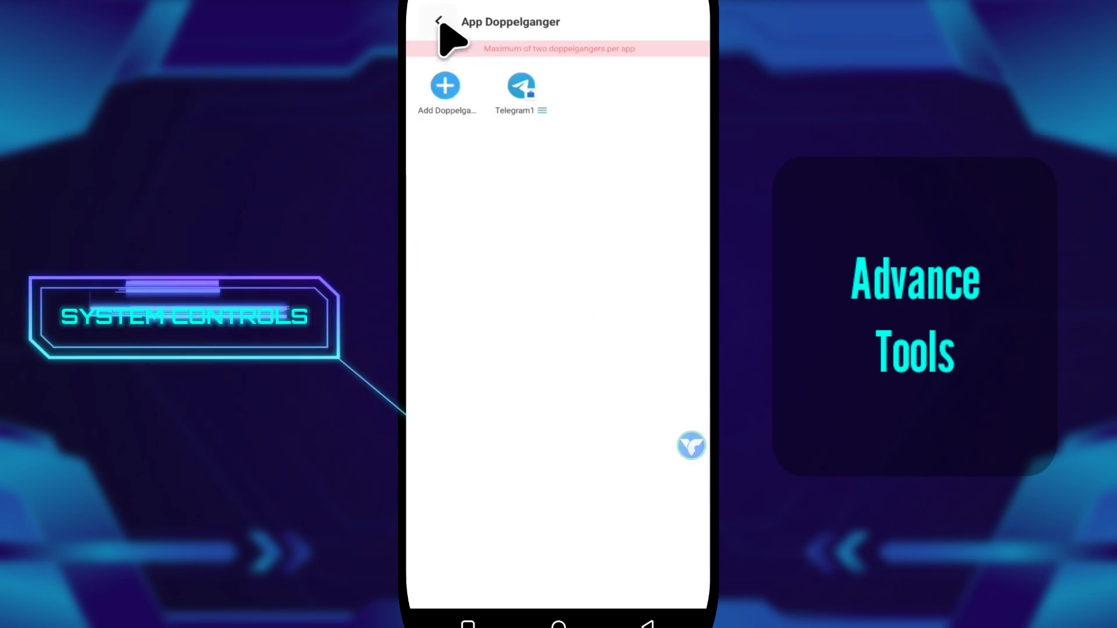
{"action": "left_click", "coordinate": [438, 21]}
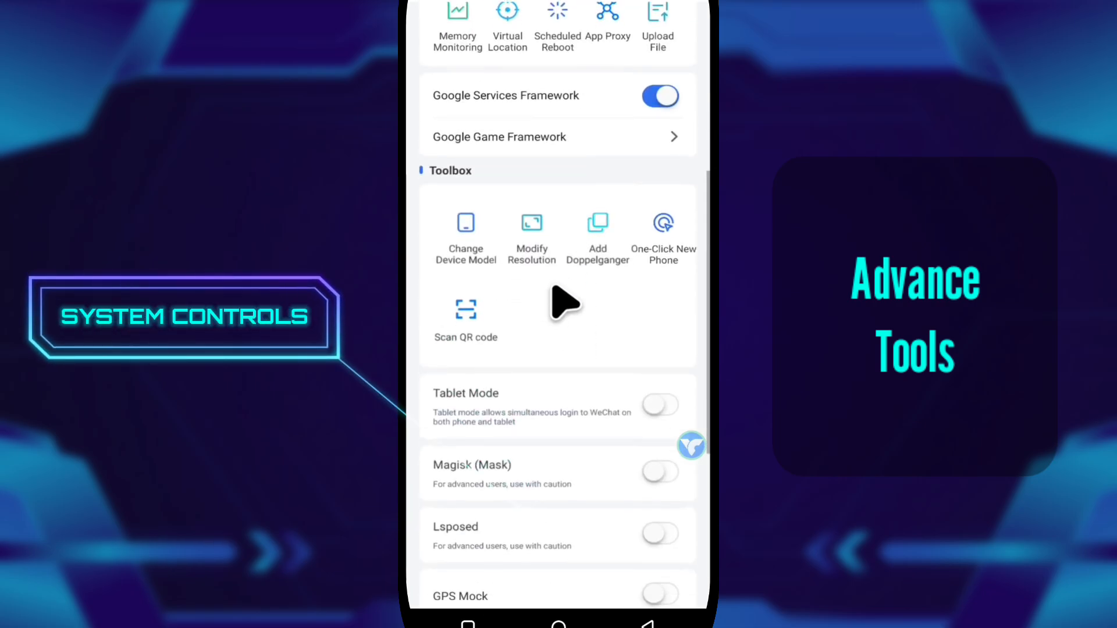
{"action": "scroll", "scroll_direction": "down", "scroll_amount": 3}
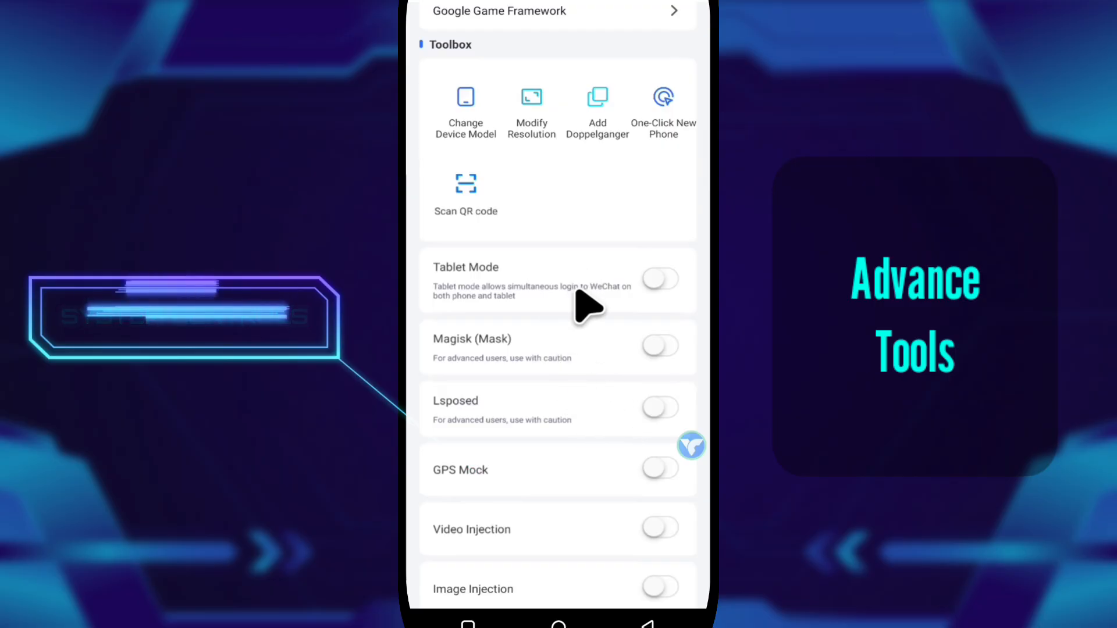
{"action": "scroll", "scroll_direction": "down", "scroll_amount": 3}
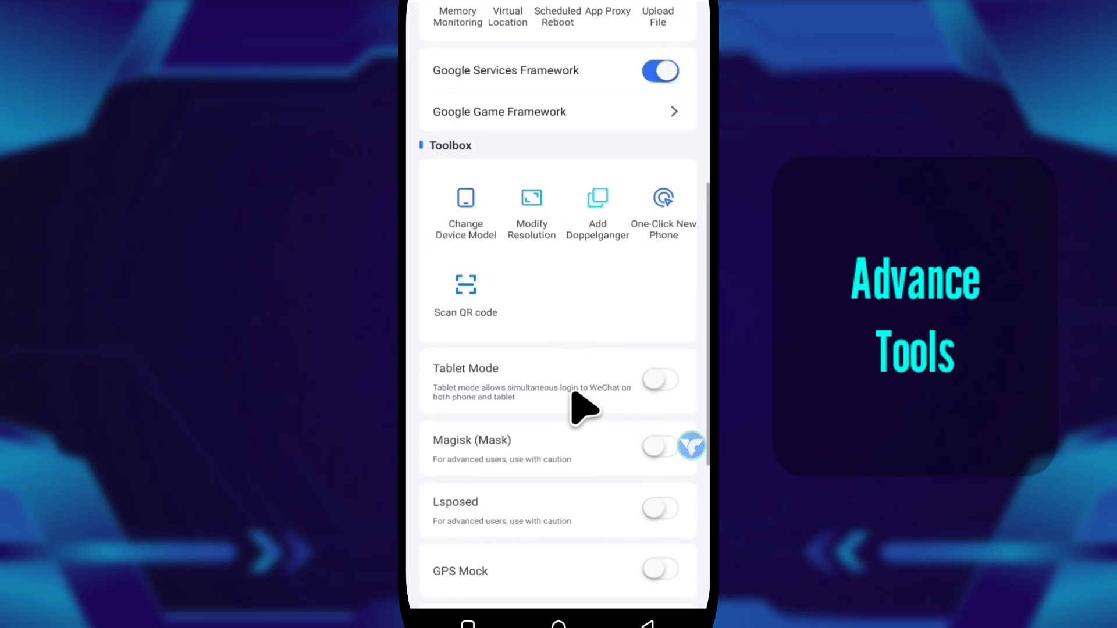
{"action": "mouse_move", "coordinate": [573, 295]}
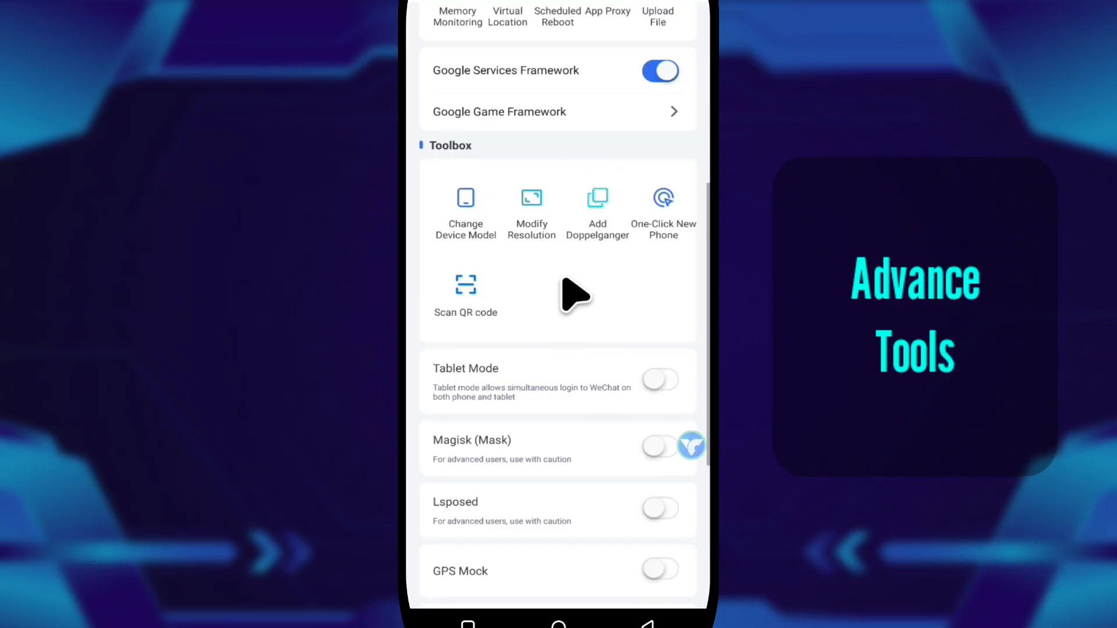
{"action": "scroll", "scroll_direction": "down", "scroll_amount": 3}
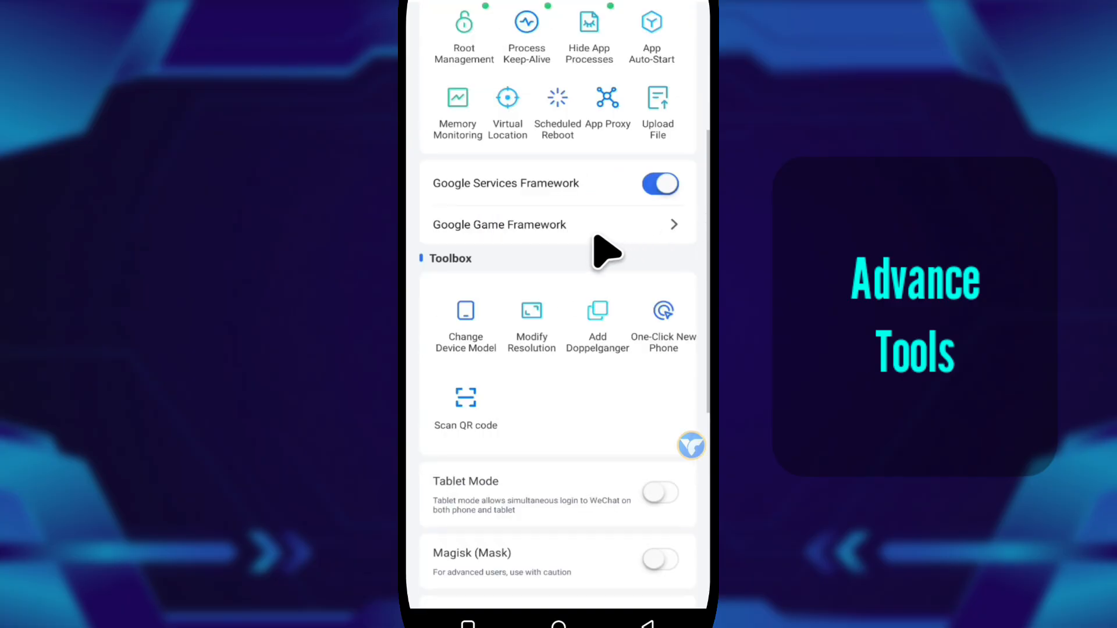
{"action": "scroll", "scroll_direction": "down", "scroll_amount": 3}
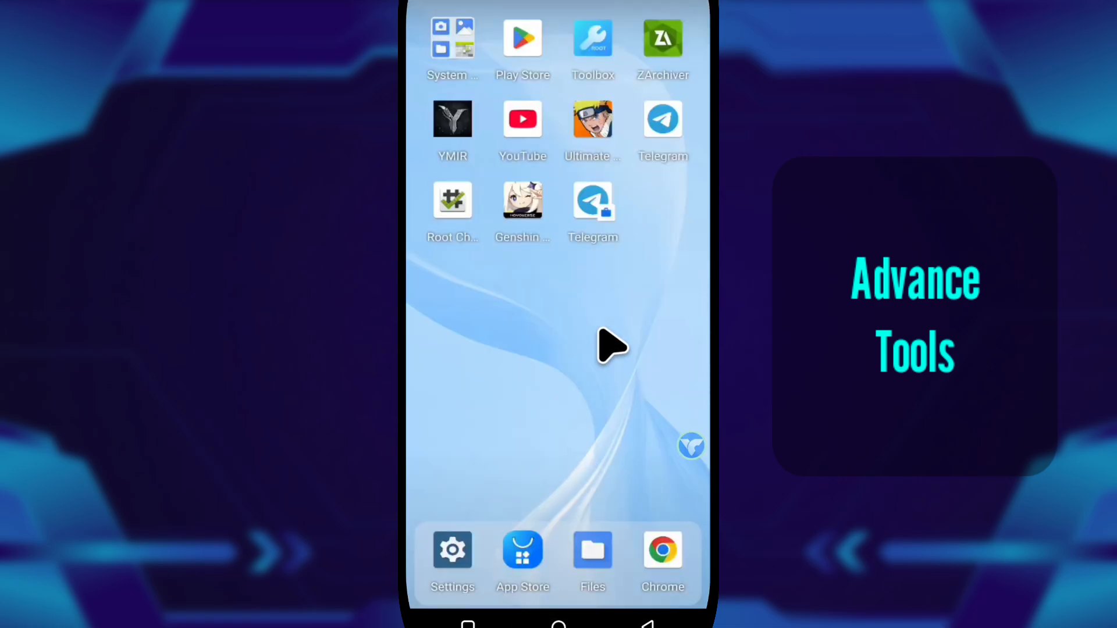
{"action": "mouse_move", "coordinate": [609, 168]}
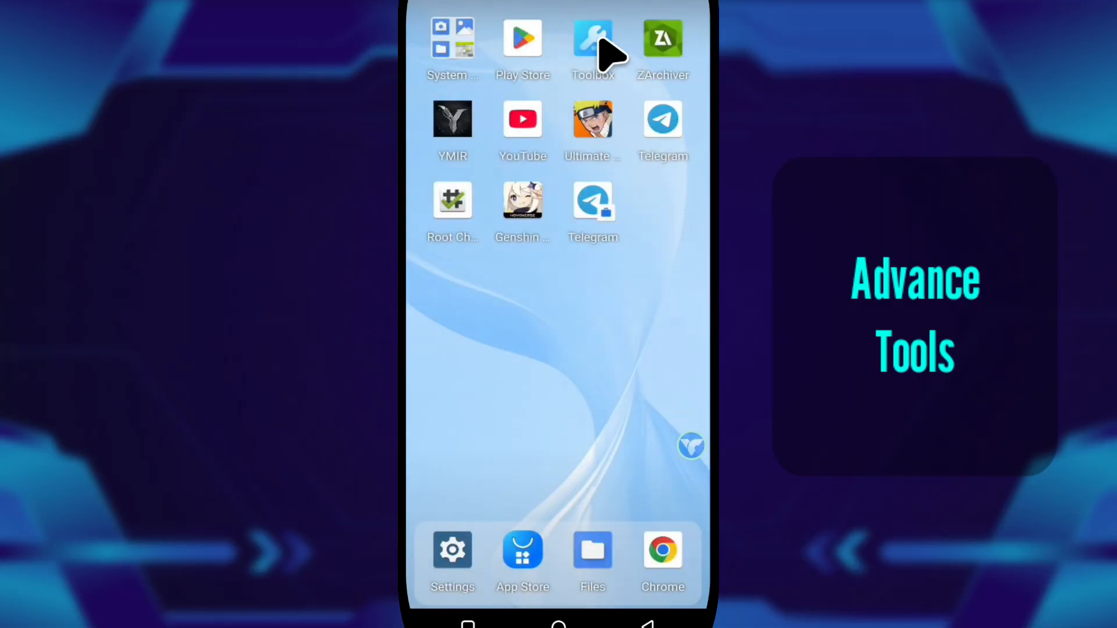
In Modify Resolution, pick 720x1280 with a 30 refresh rate
{"action": "left_click", "coordinate": [592, 39]}
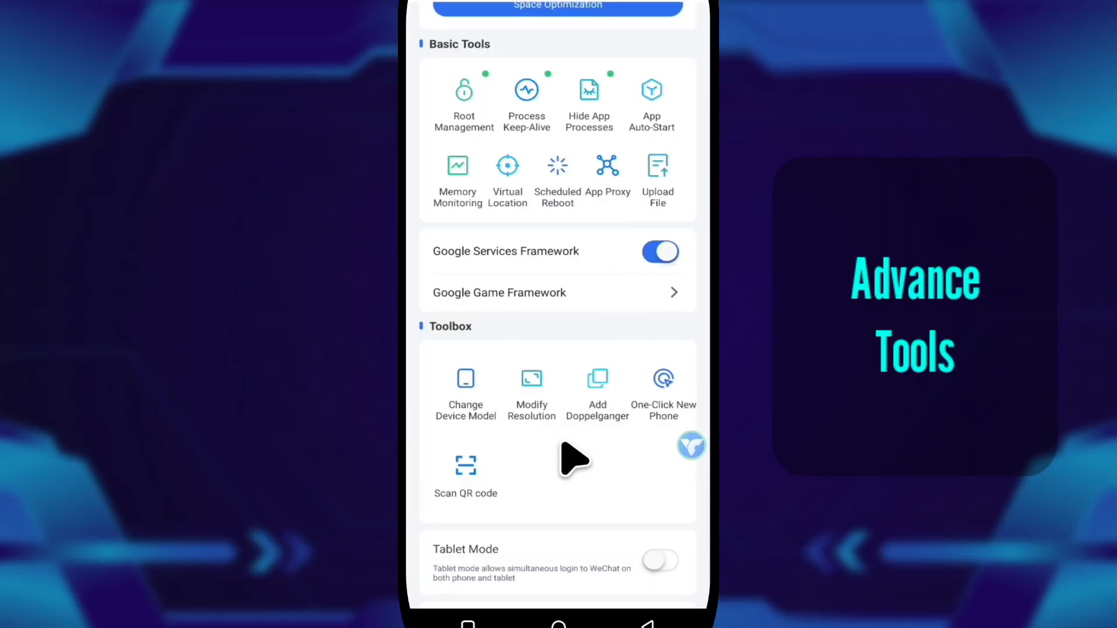
{"action": "left_click", "coordinate": [531, 392]}
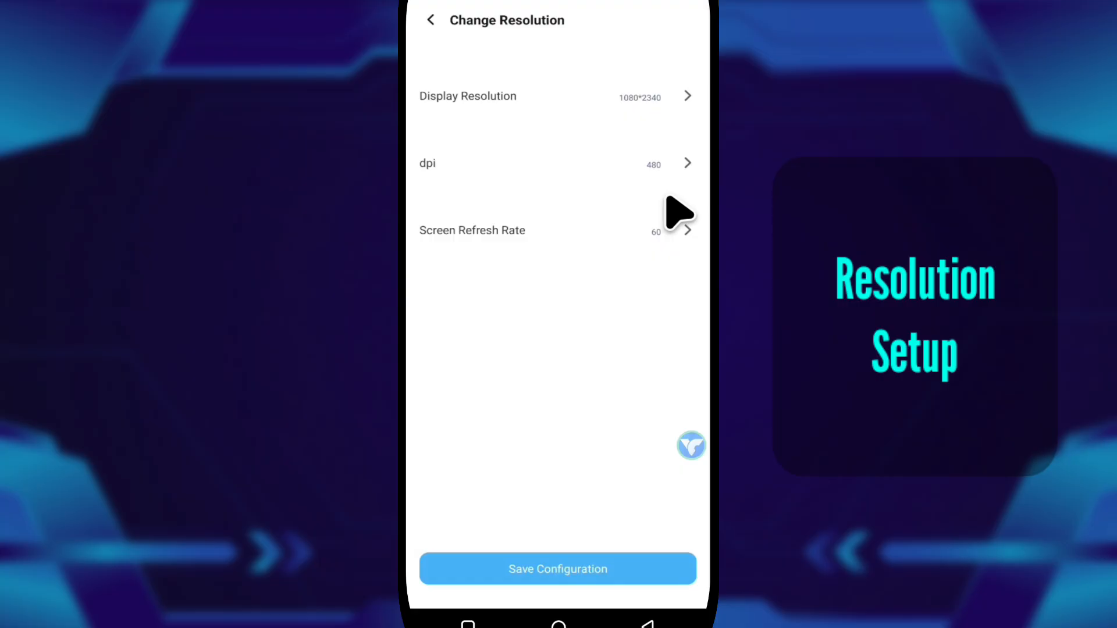
{"action": "left_click", "coordinate": [556, 95]}
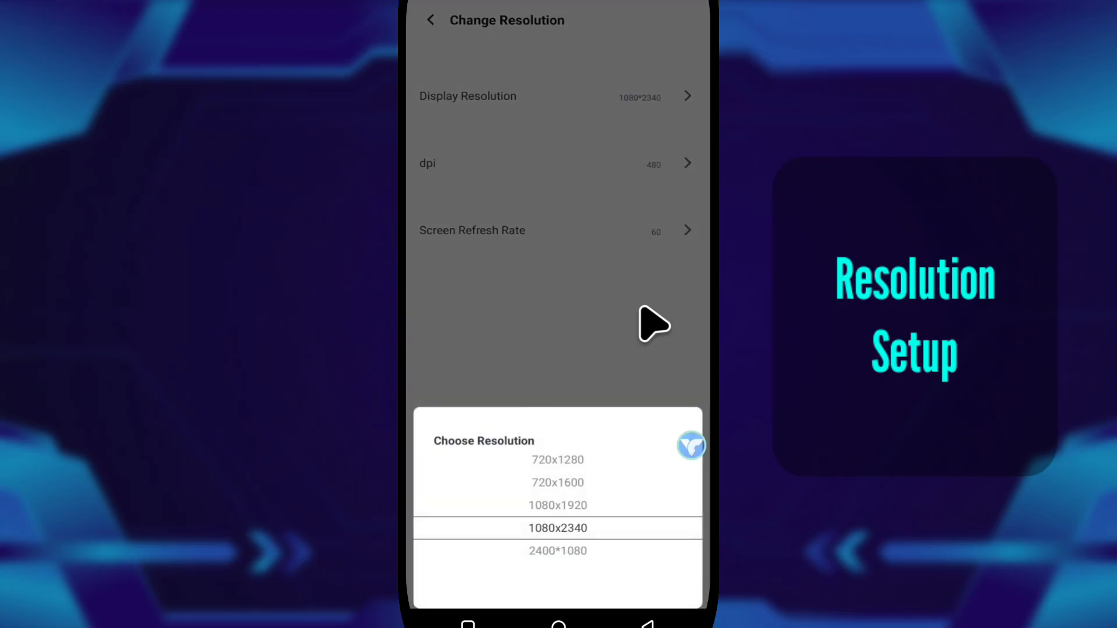
{"action": "left_click", "coordinate": [557, 459]}
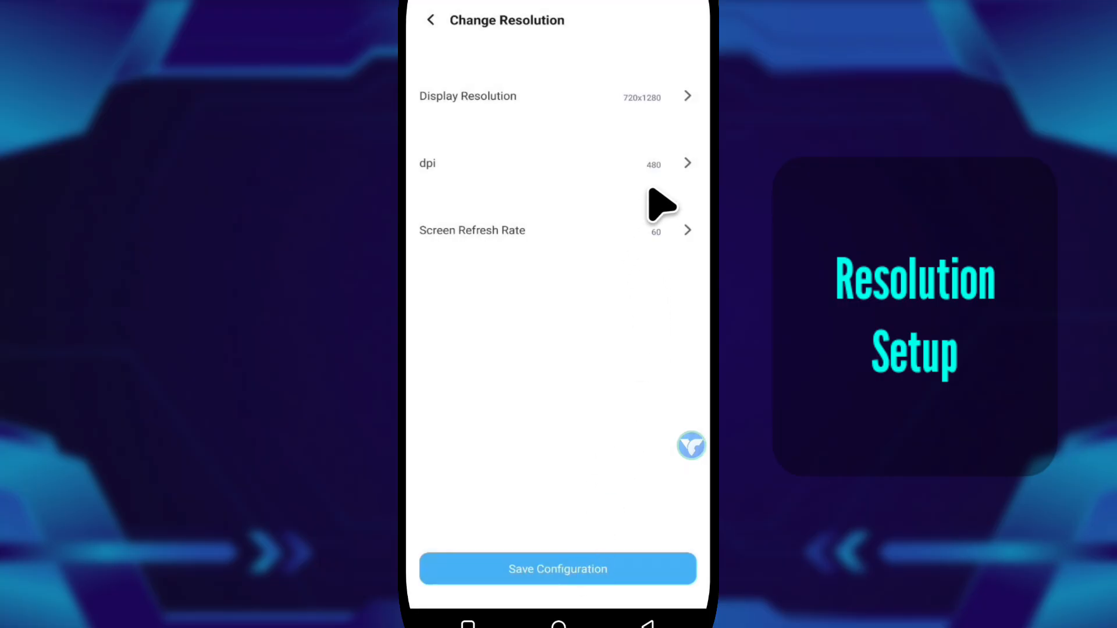
{"action": "mouse_move", "coordinate": [605, 252]}
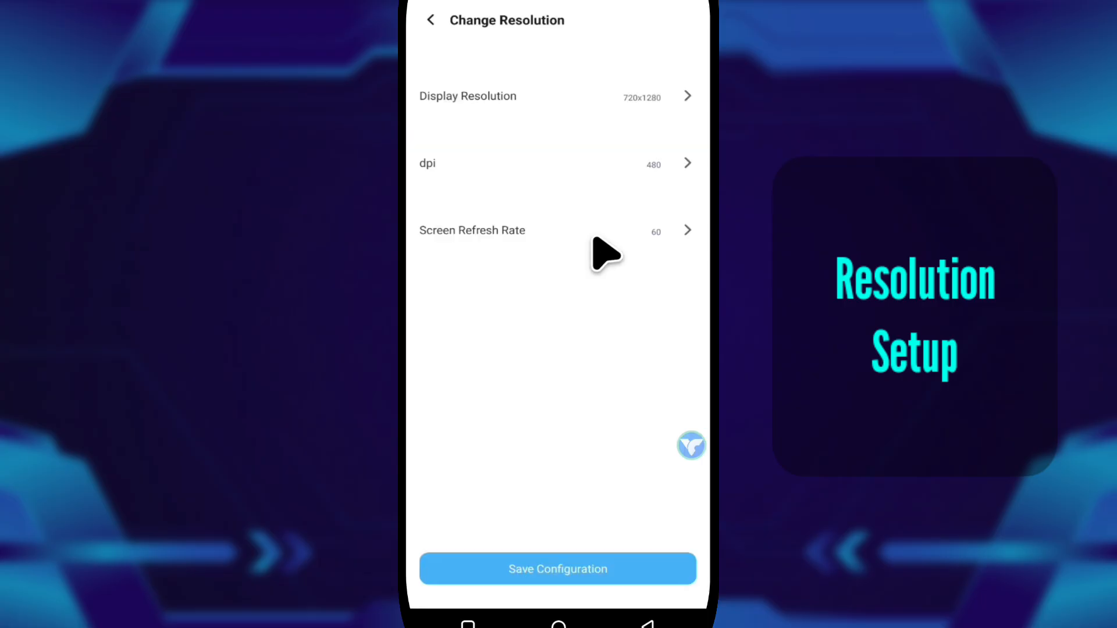
{"action": "left_click", "coordinate": [472, 230]}
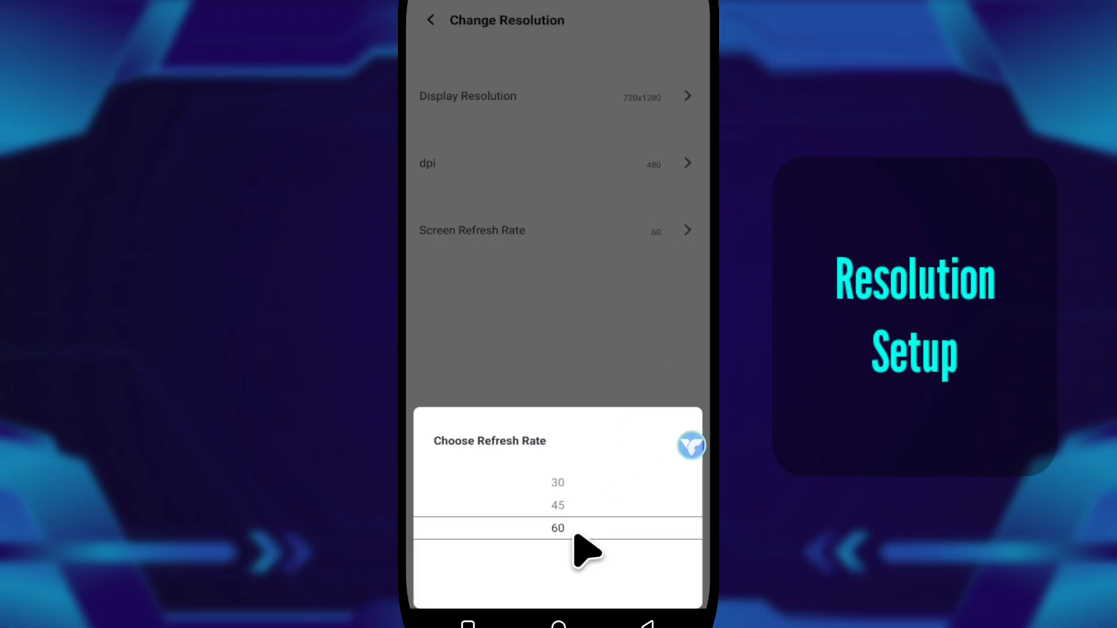
{"action": "mouse_move", "coordinate": [601, 470]}
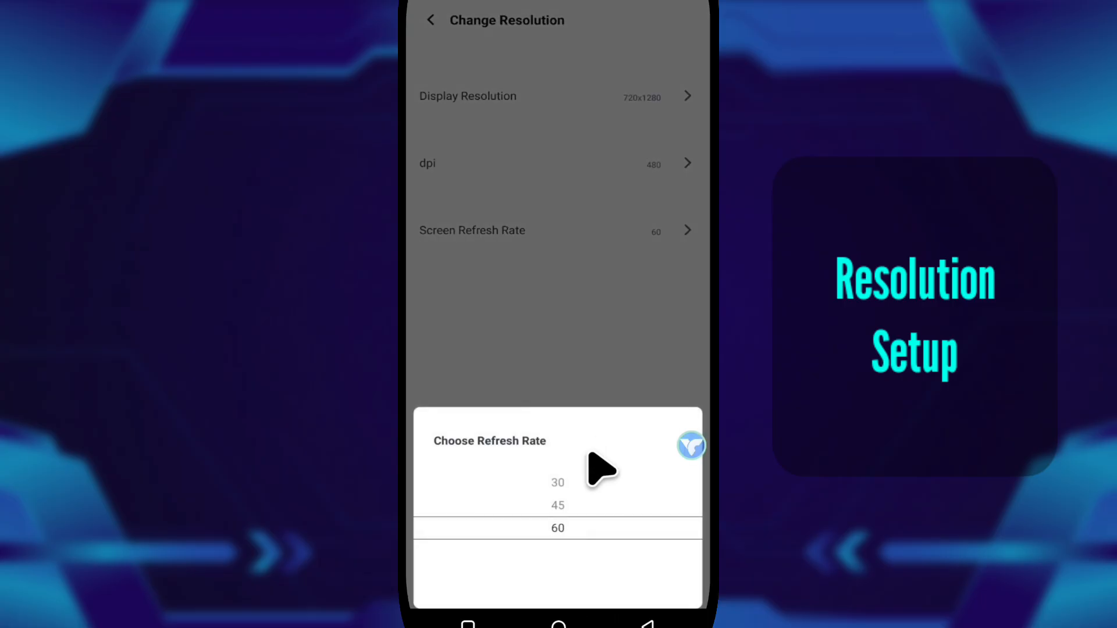
{"action": "left_click", "coordinate": [558, 481]}
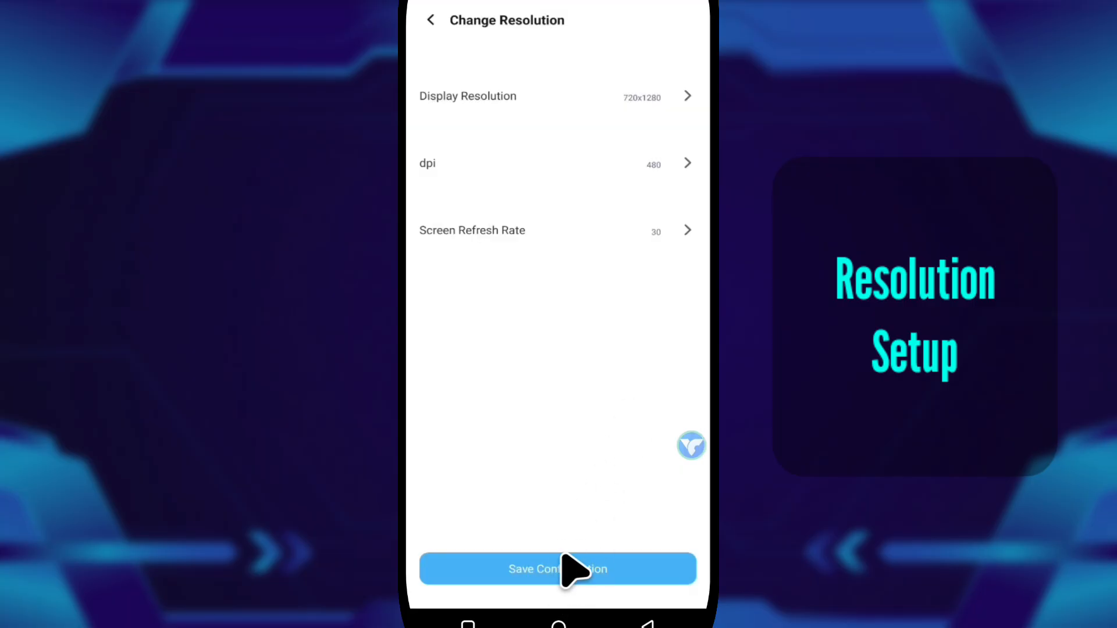
Dismiss the restart warning without saving, then set the display resolution to 1080x2340
{"action": "left_click", "coordinate": [557, 568]}
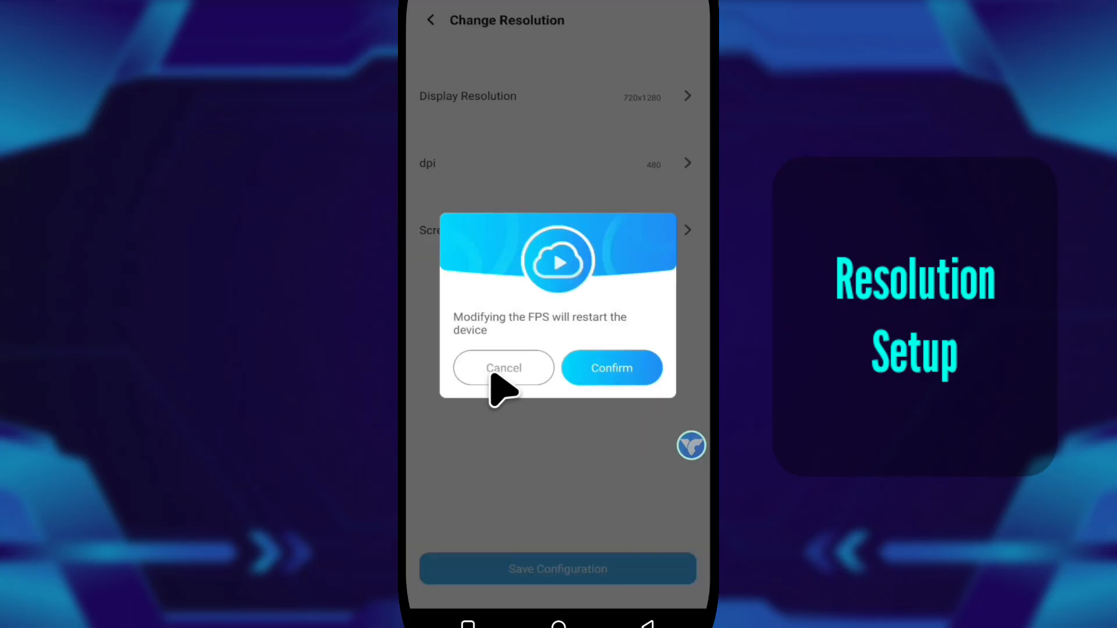
{"action": "left_click", "coordinate": [611, 368]}
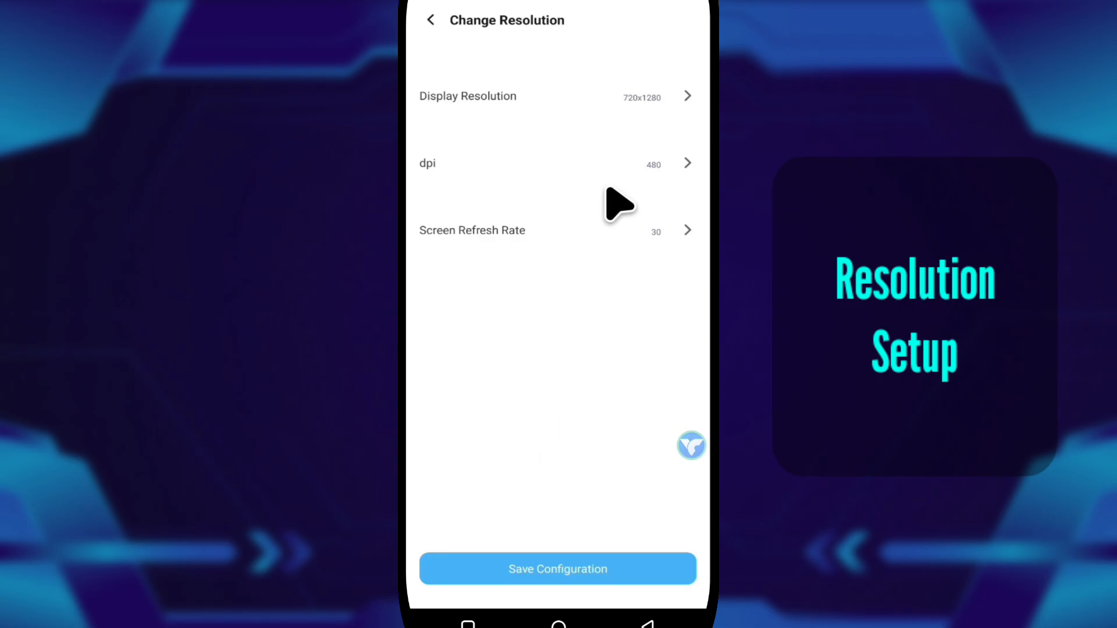
{"action": "mouse_move", "coordinate": [450, 53]}
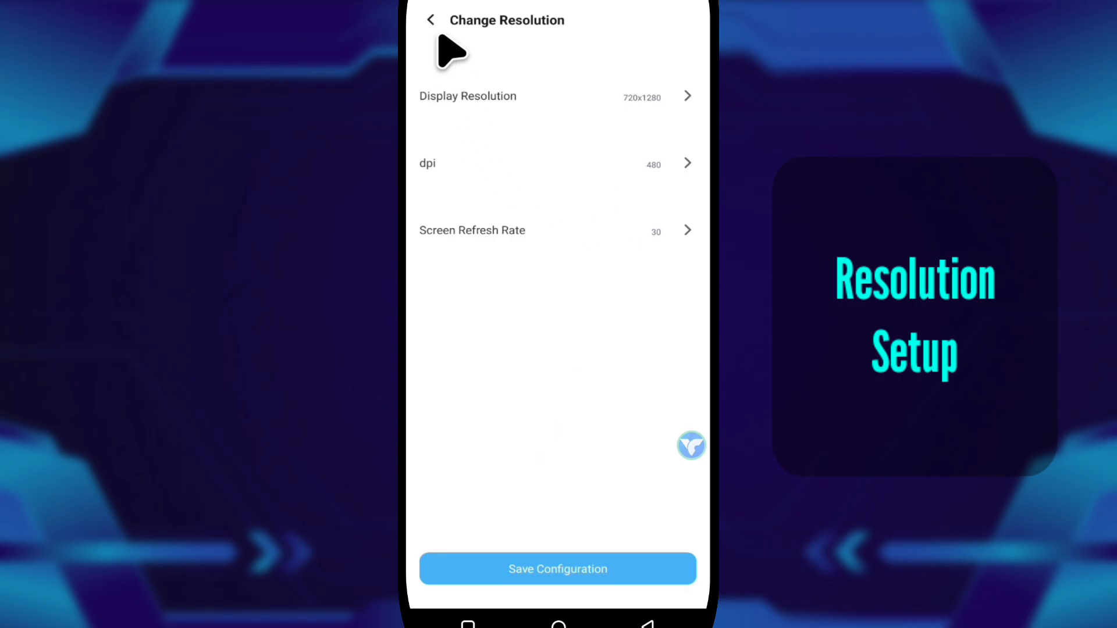
{"action": "left_click", "coordinate": [429, 20]}
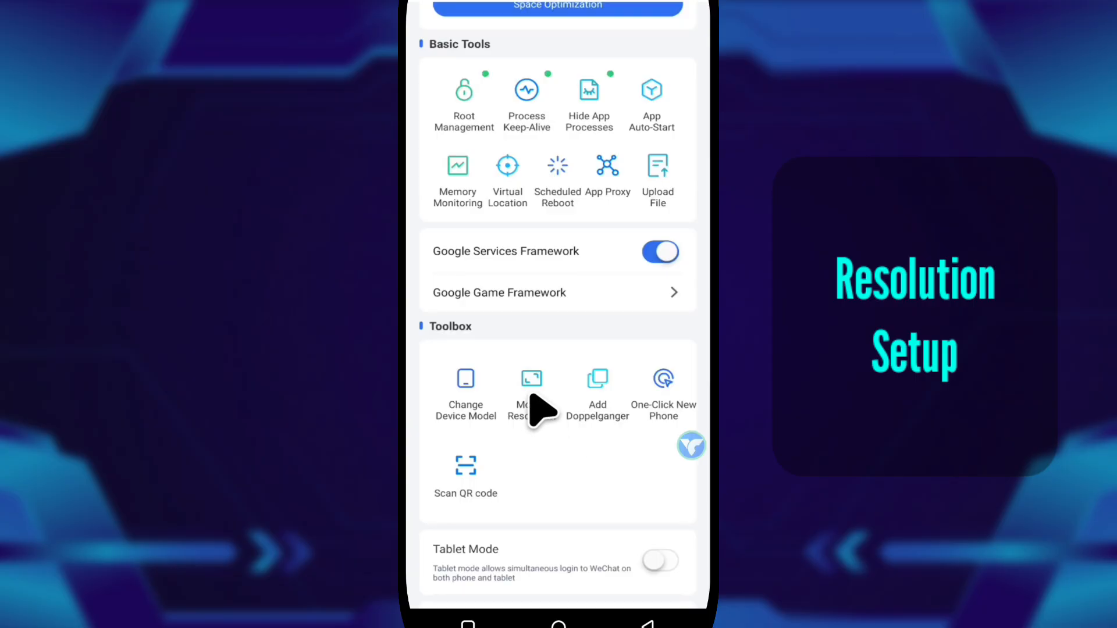
{"action": "left_click", "coordinate": [531, 395]}
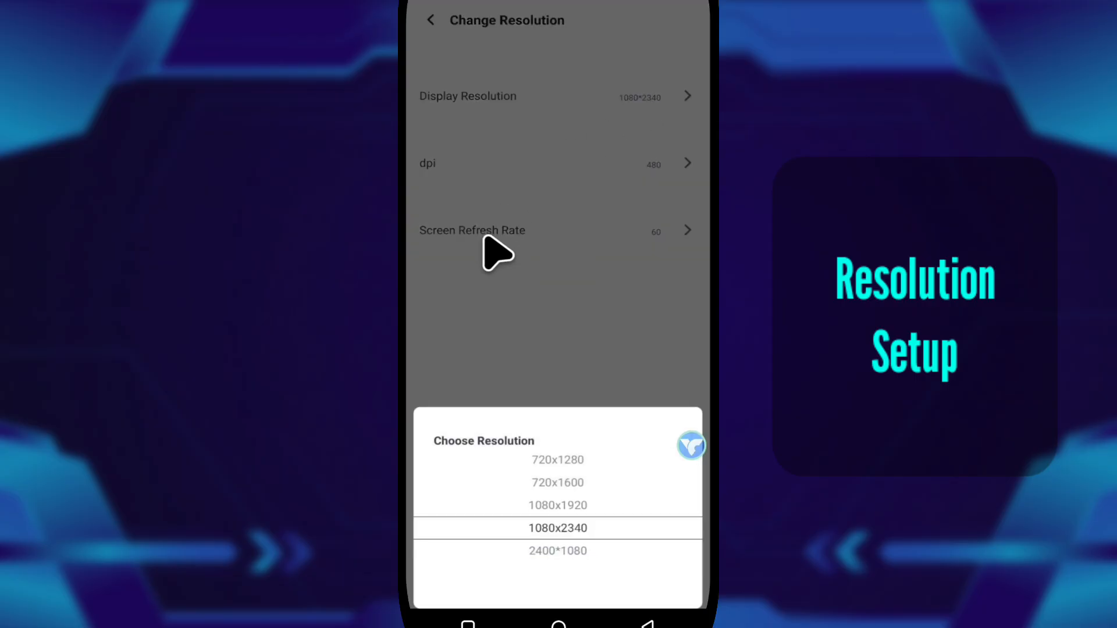
{"action": "left_click", "coordinate": [557, 528]}
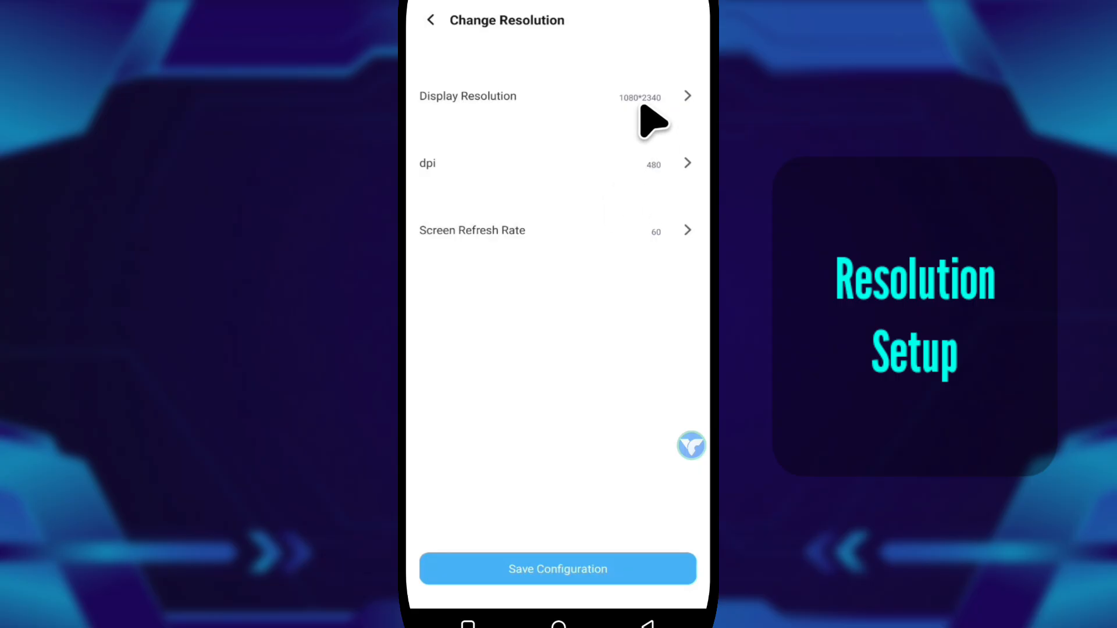
{"action": "mouse_move", "coordinate": [502, 93]}
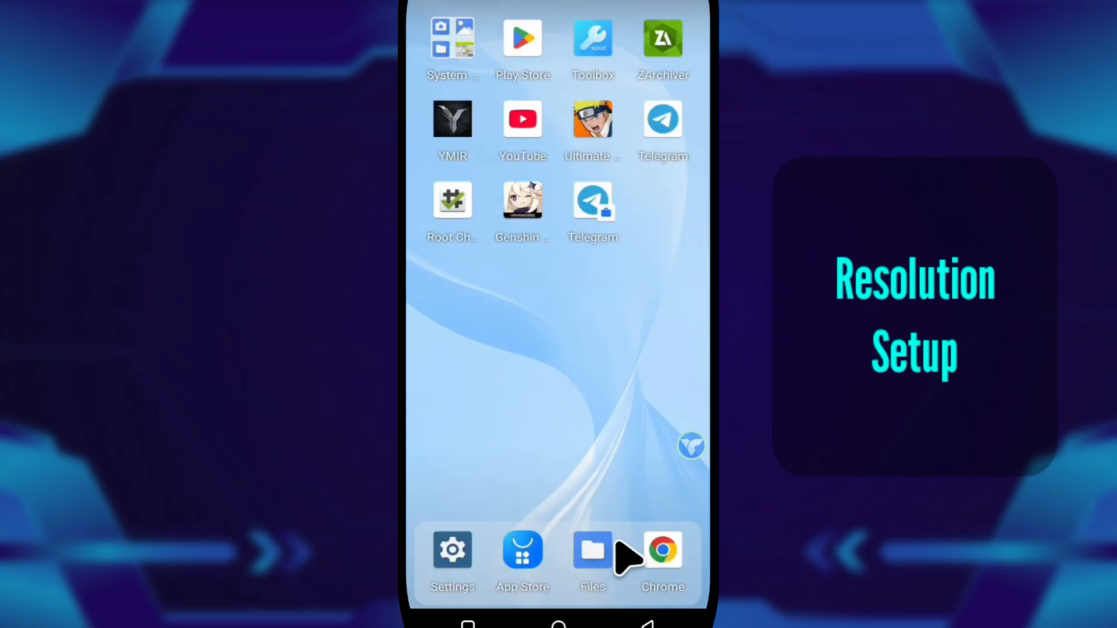
{"action": "mouse_move", "coordinate": [573, 446]}
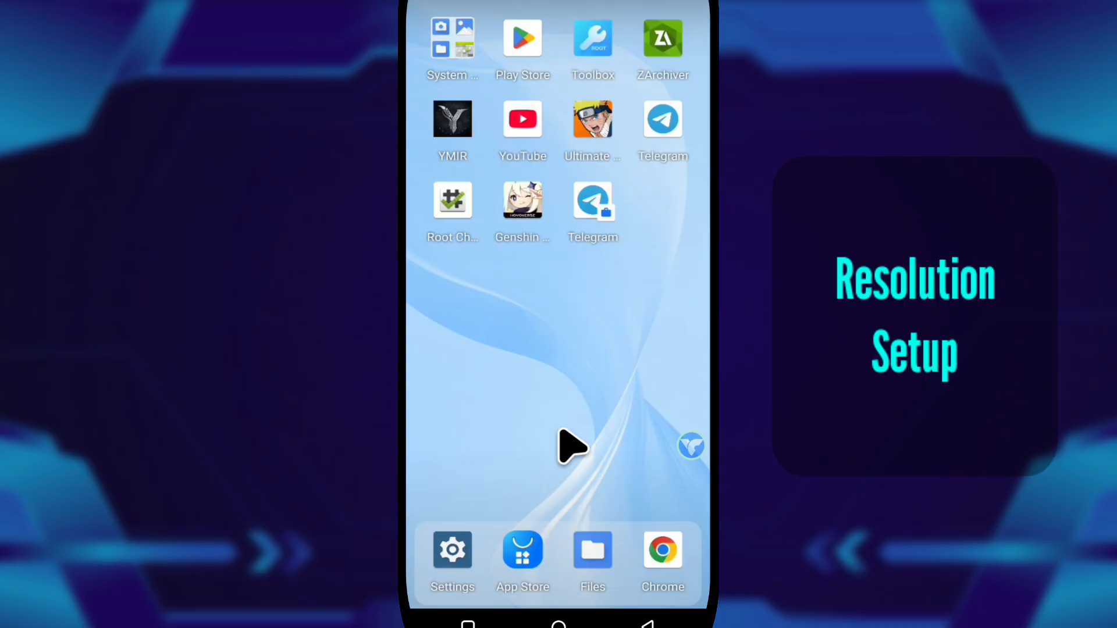
{"action": "mouse_move", "coordinate": [695, 456]}
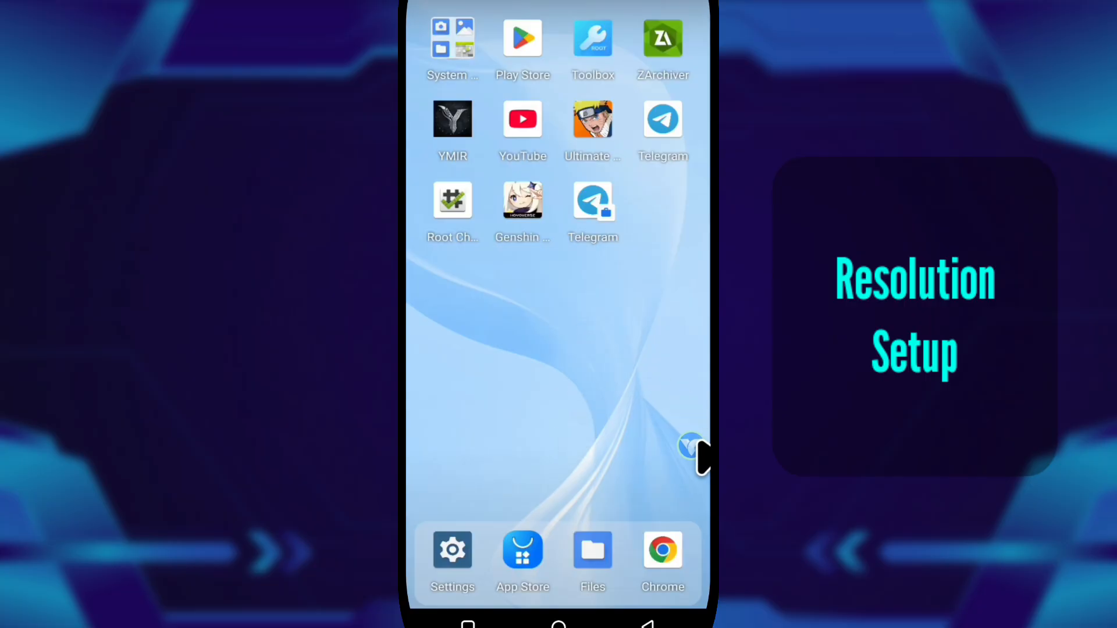
Exit the virtual phone to the Galaxy S20 device list and leave the app for the real home screen
{"action": "left_click", "coordinate": [690, 450]}
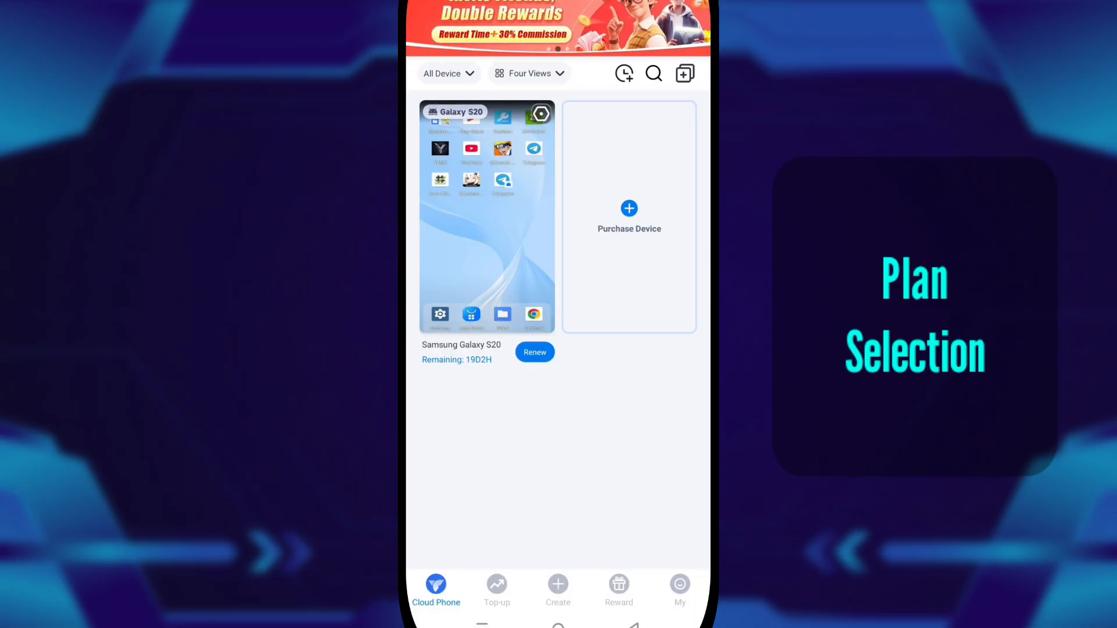
{"action": "left_click", "coordinate": [629, 214]}
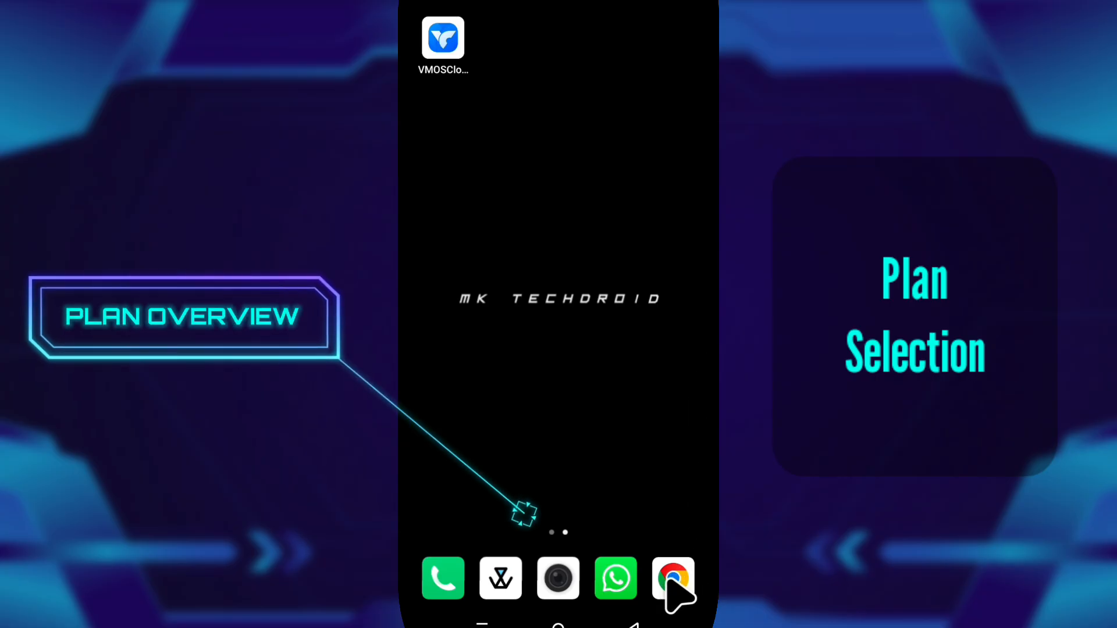
Sign in to the VMOS Cloud site via Google and dismiss the anniversary promotion
{"action": "left_click", "coordinate": [673, 578]}
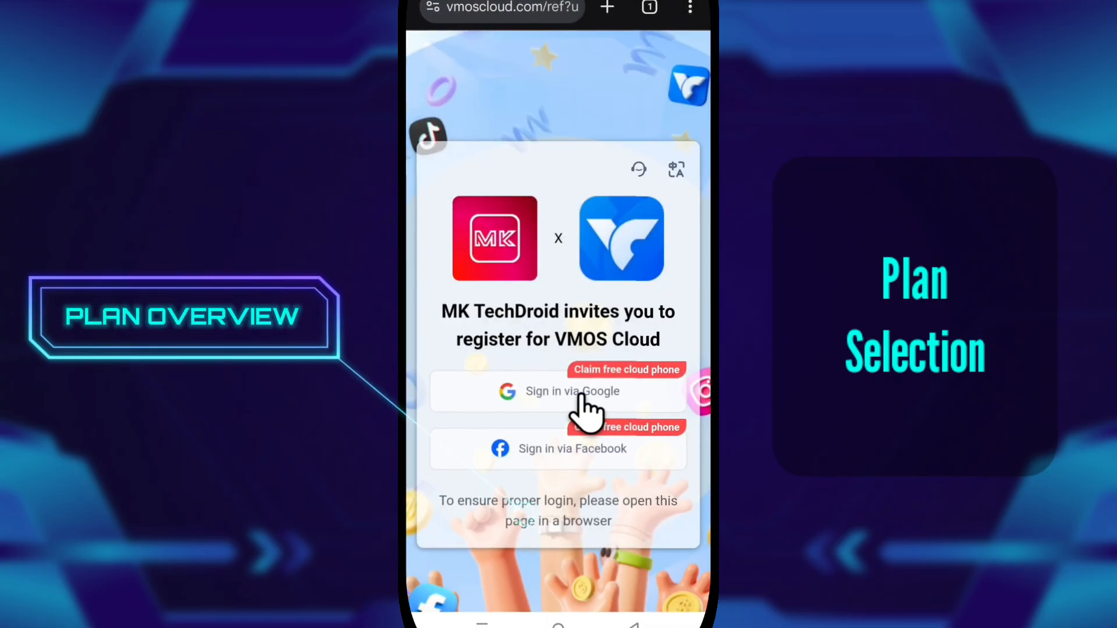
{"action": "left_click", "coordinate": [557, 390]}
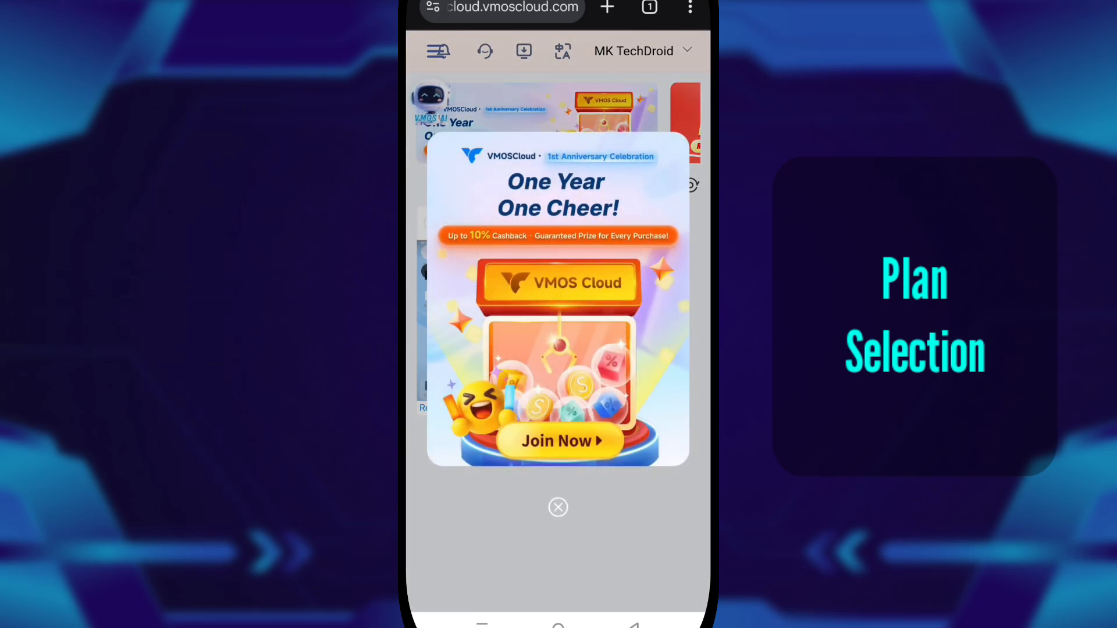
{"action": "left_click", "coordinate": [557, 507]}
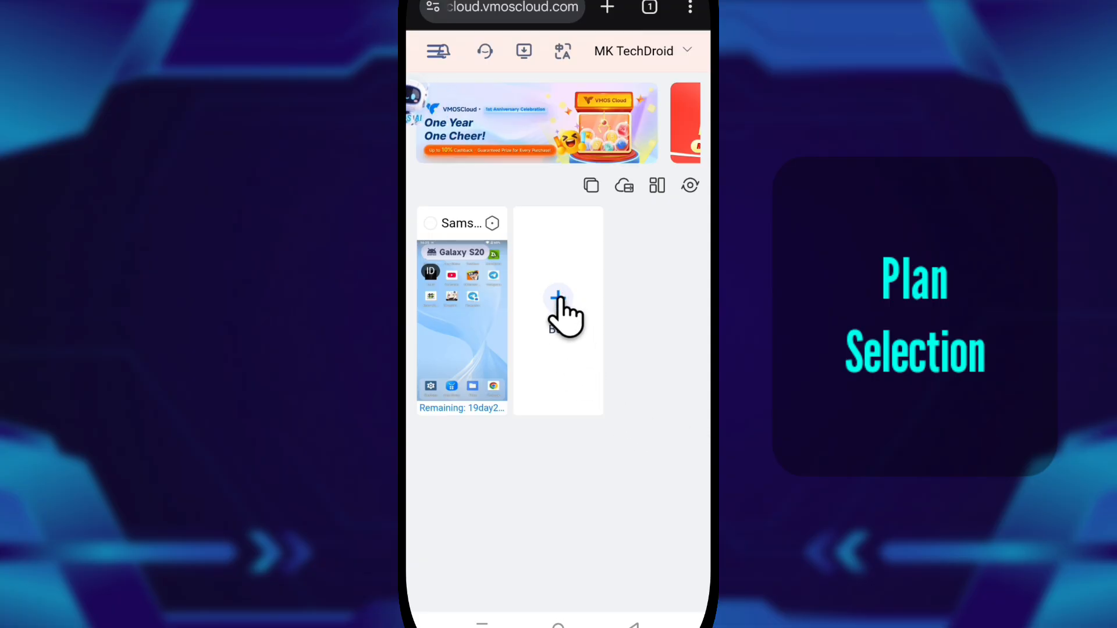
Start buying a new cloud phone and browse the pay-per-minute plan and payment methods
{"action": "left_click", "coordinate": [557, 310]}
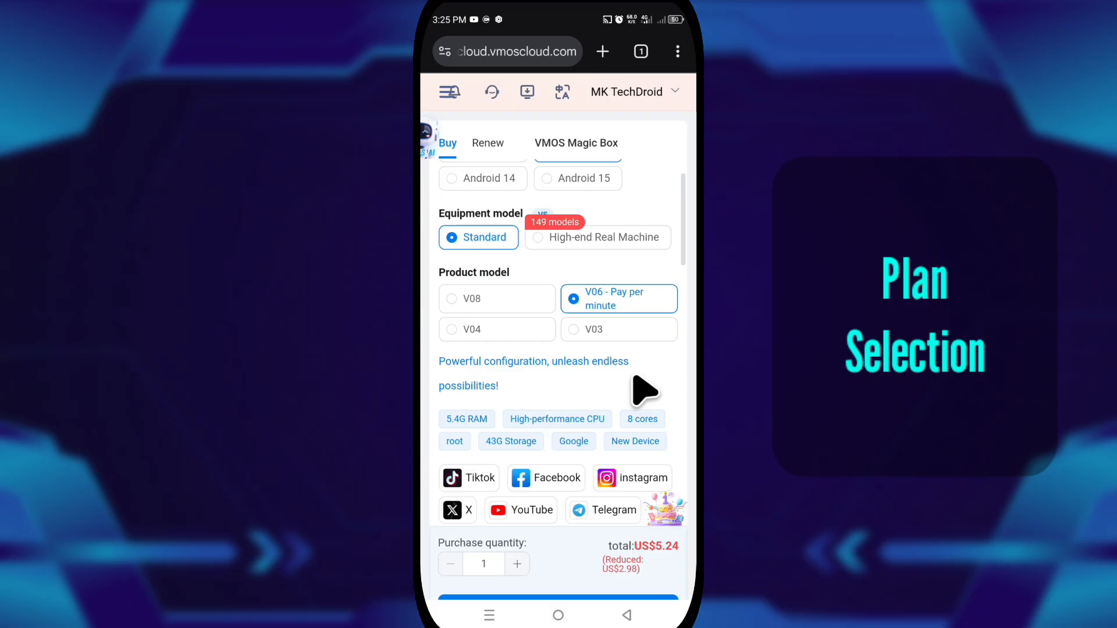
{"action": "scroll", "scroll_direction": "down", "scroll_amount": 3}
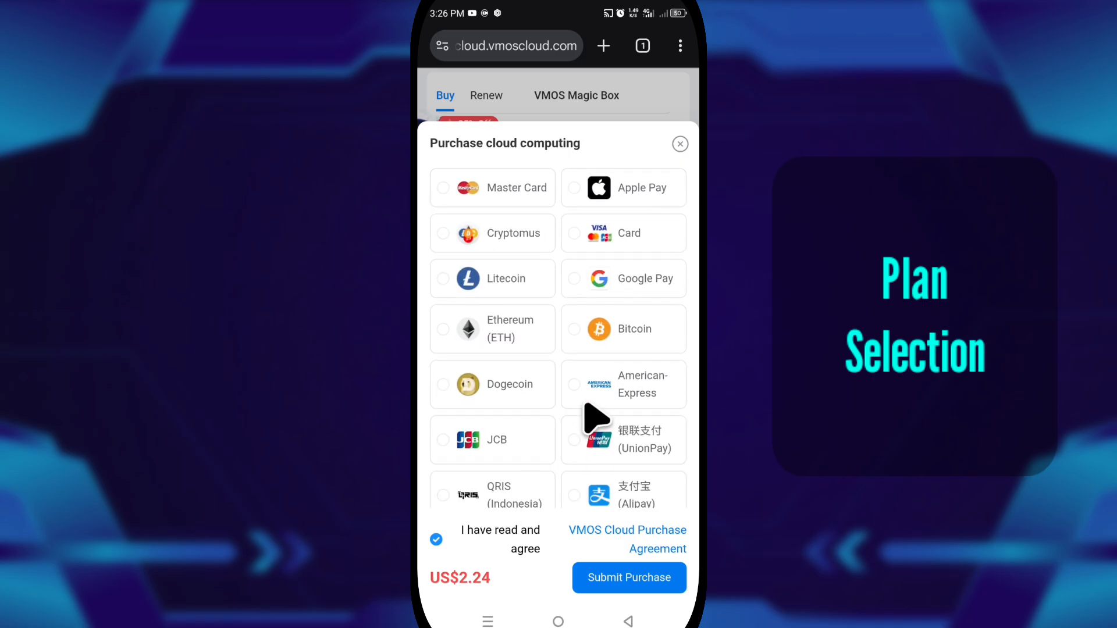
{"action": "scroll", "scroll_direction": "down", "scroll_amount": 3}
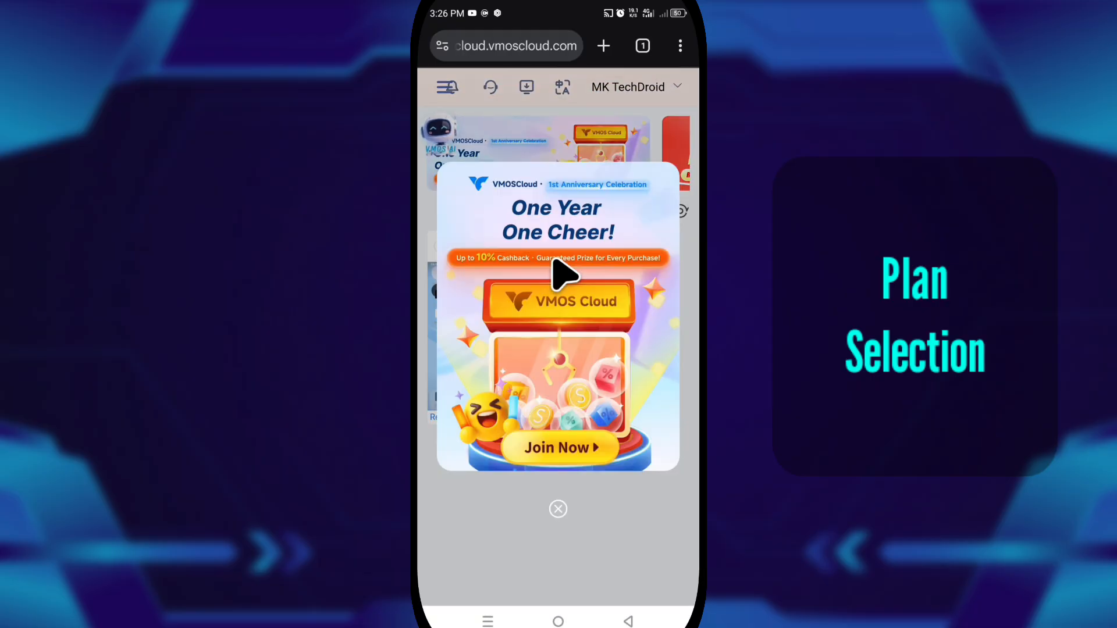
Dismiss the promo and choose a High-end Real Machine, Samsung Galaxy S20 model
{"action": "left_click", "coordinate": [557, 509]}
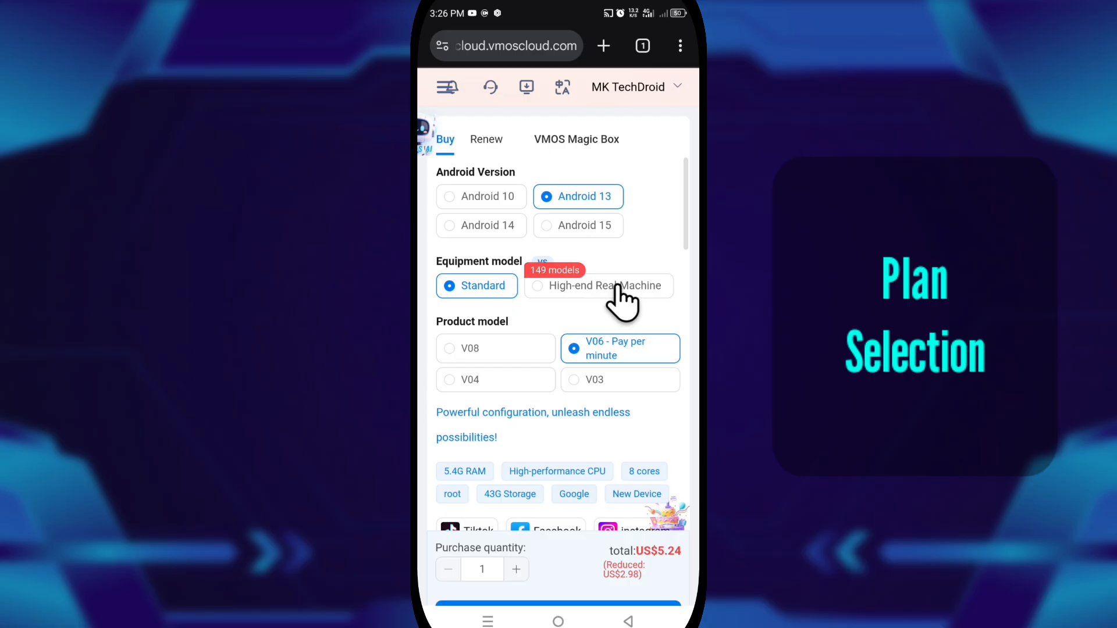
{"action": "left_click", "coordinate": [598, 287]}
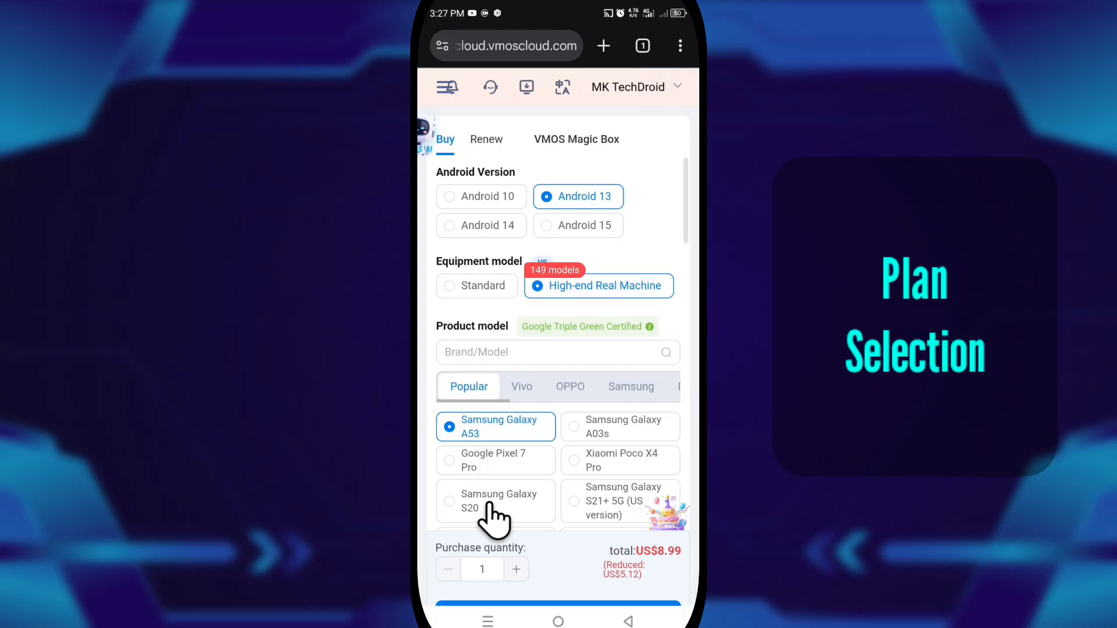
{"action": "left_click", "coordinate": [495, 500]}
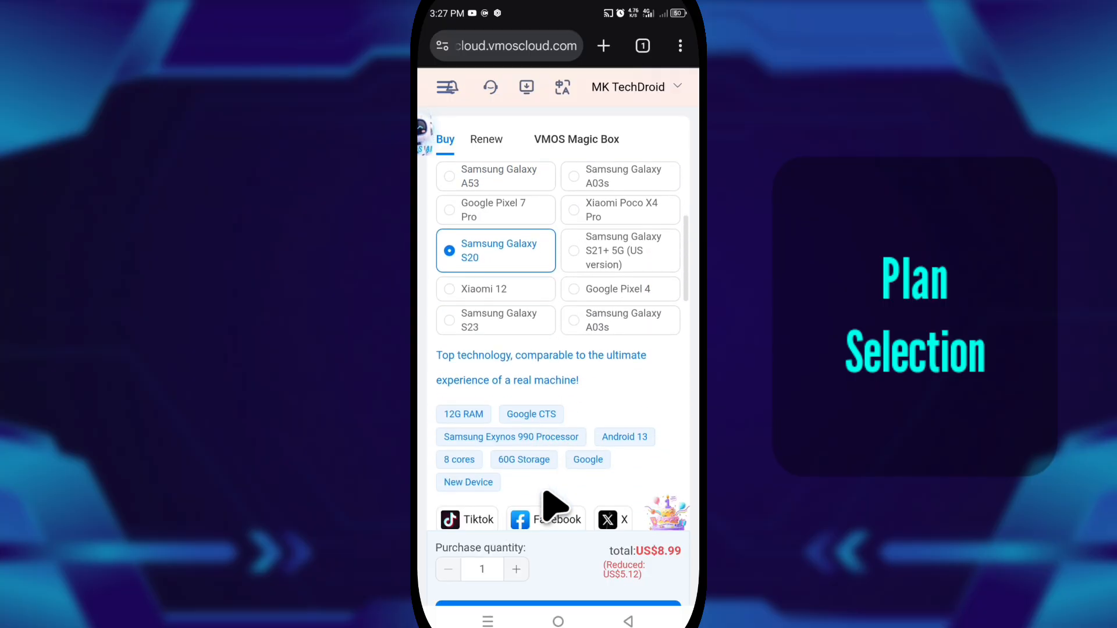
Select the 30-day US$8.99 plan for Indonesia after briefly trying the 90-day option
{"action": "scroll", "scroll_direction": "down", "scroll_amount": 3}
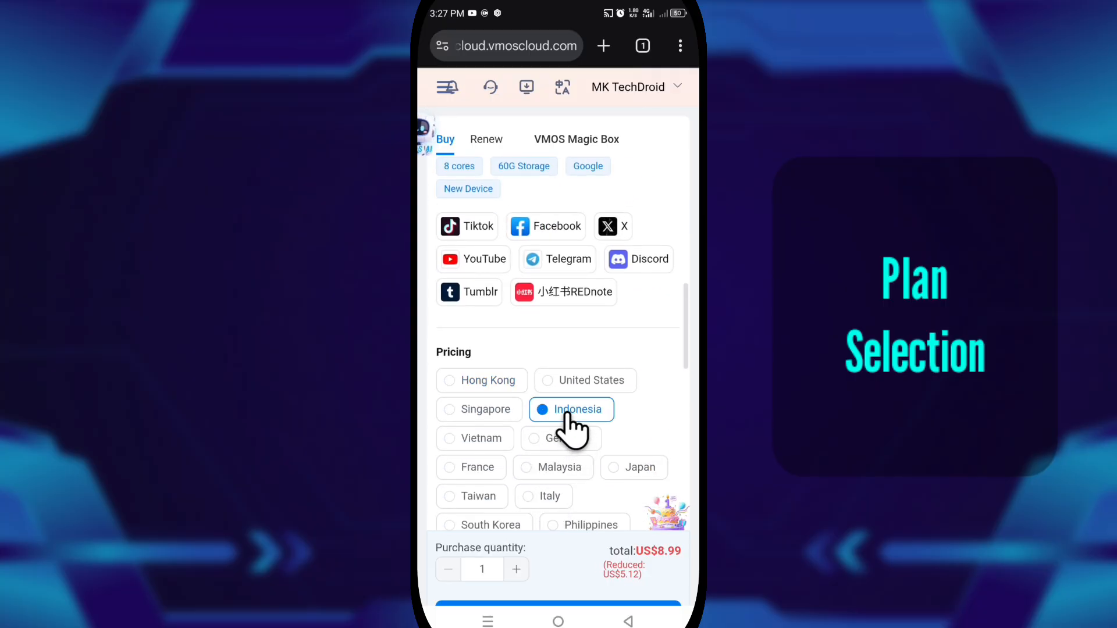
{"action": "scroll", "scroll_direction": "down", "scroll_amount": 3}
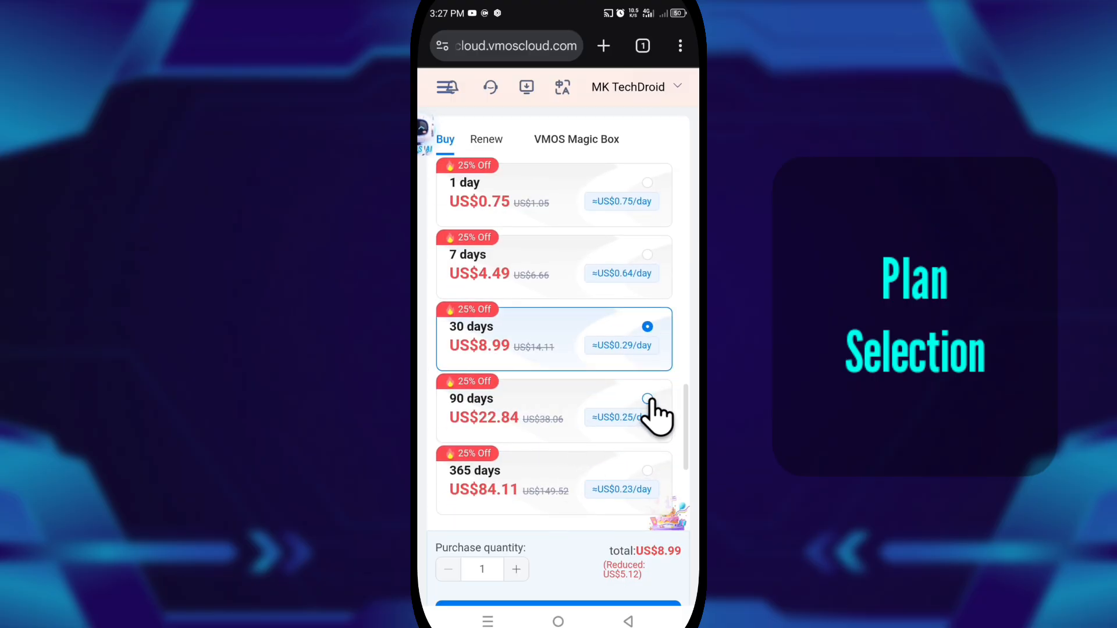
{"action": "left_click", "coordinate": [647, 397]}
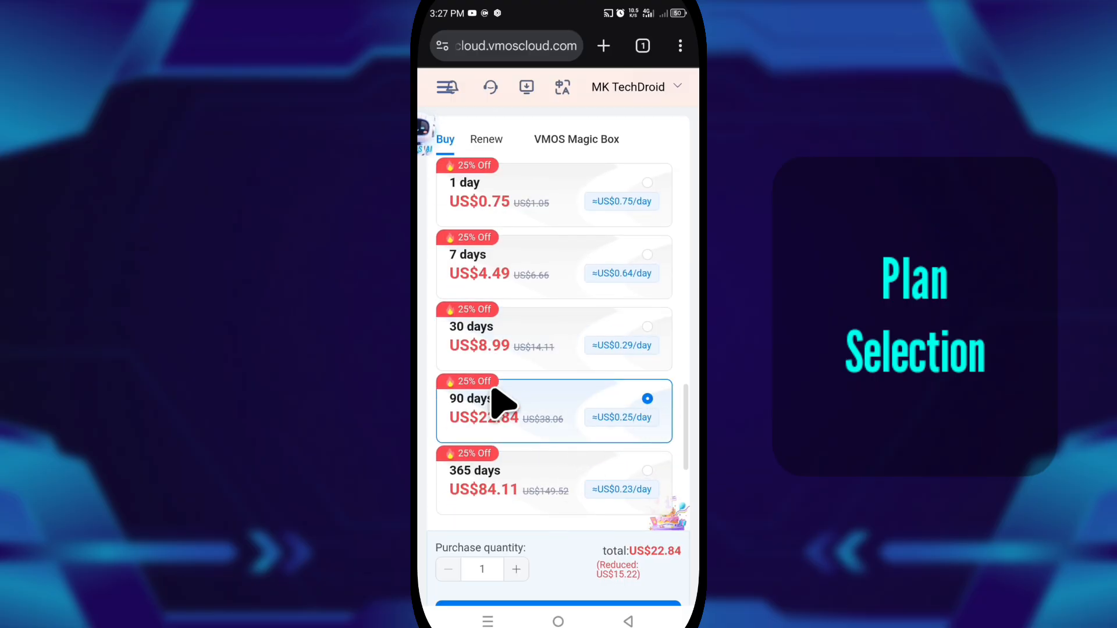
{"action": "left_click", "coordinate": [646, 326]}
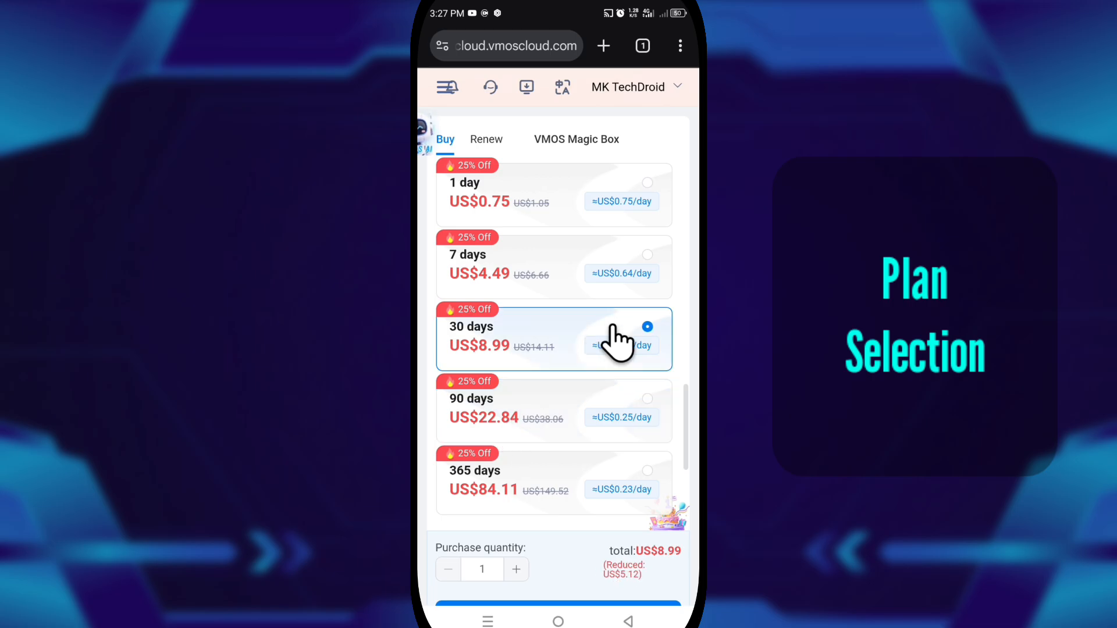
{"action": "scroll", "scroll_direction": "down", "scroll_amount": 3}
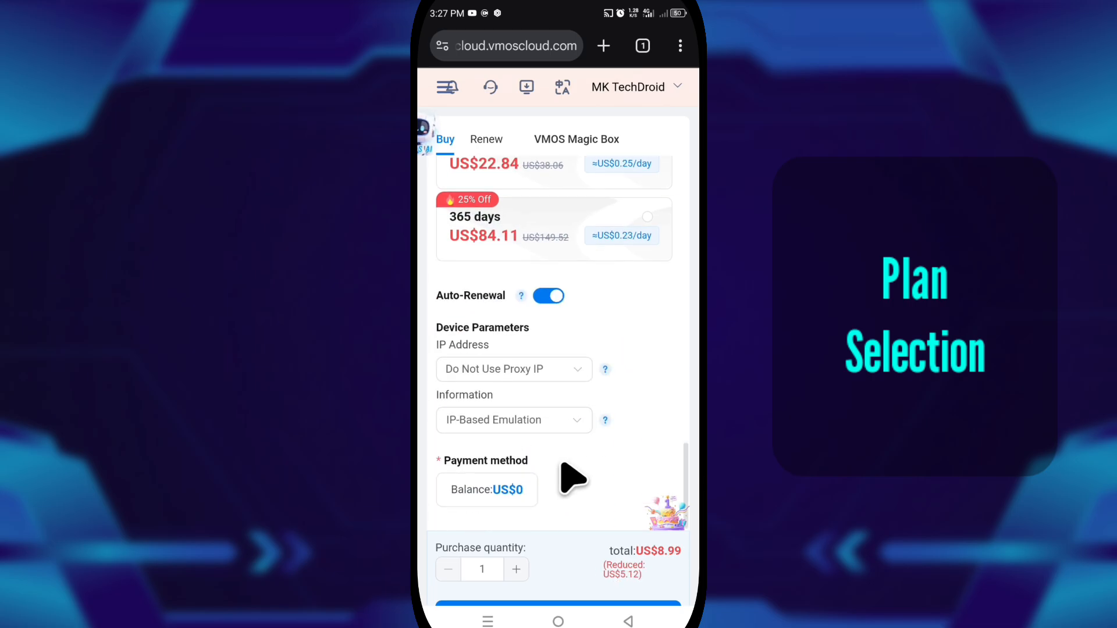
{"action": "scroll", "scroll_direction": "down", "scroll_amount": 3}
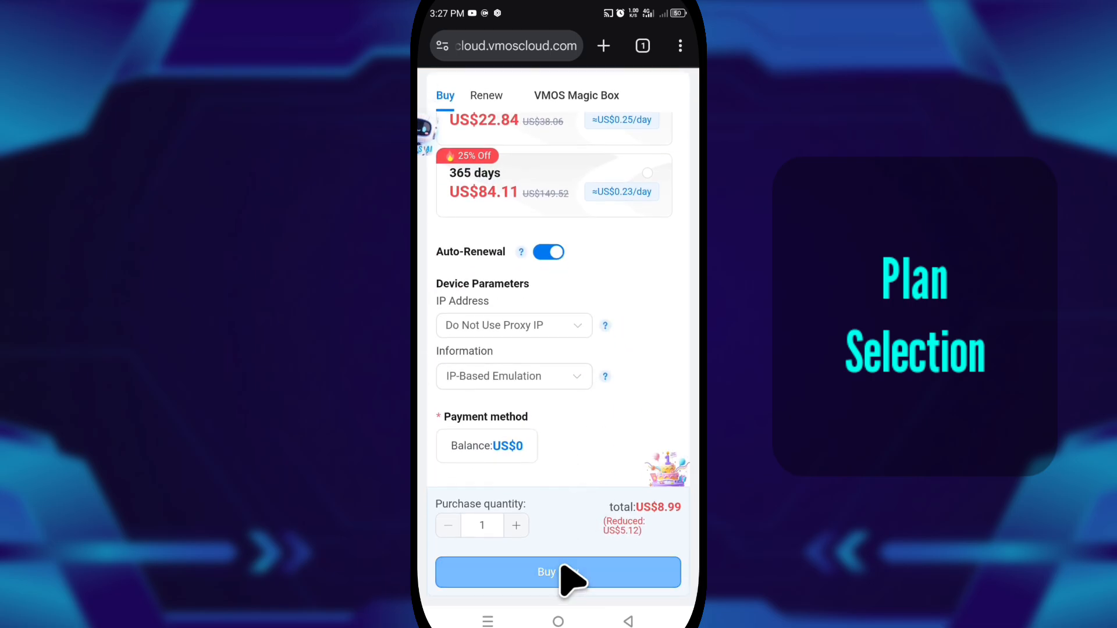
Place the order with DANA as payment method and proceed to payermax checkout
{"action": "left_click", "coordinate": [557, 572]}
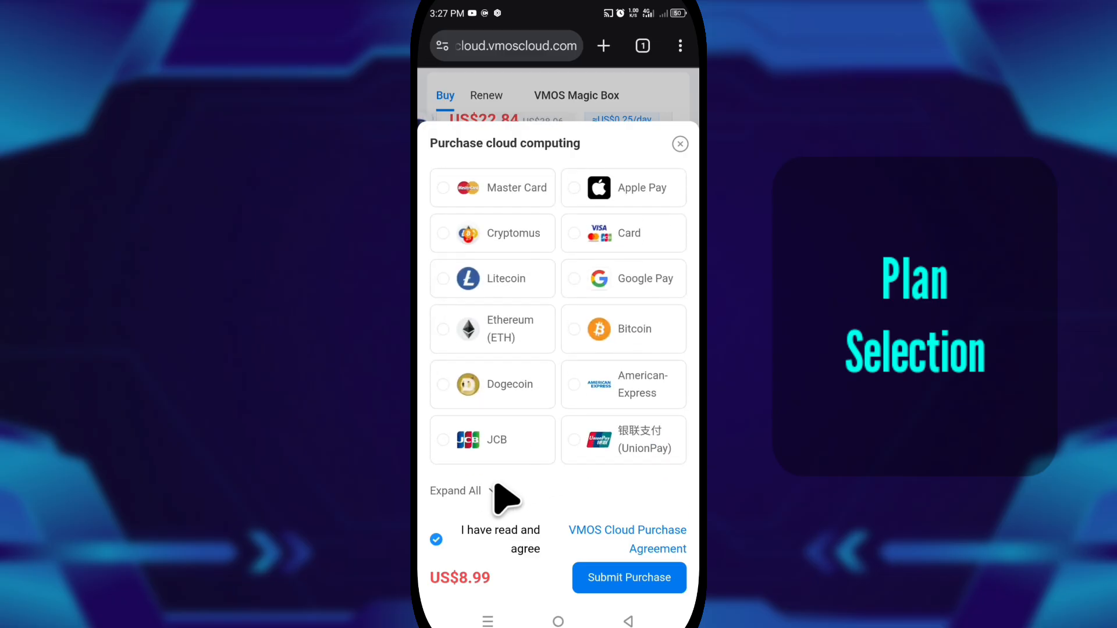
{"action": "scroll", "scroll_direction": "down", "scroll_amount": 3}
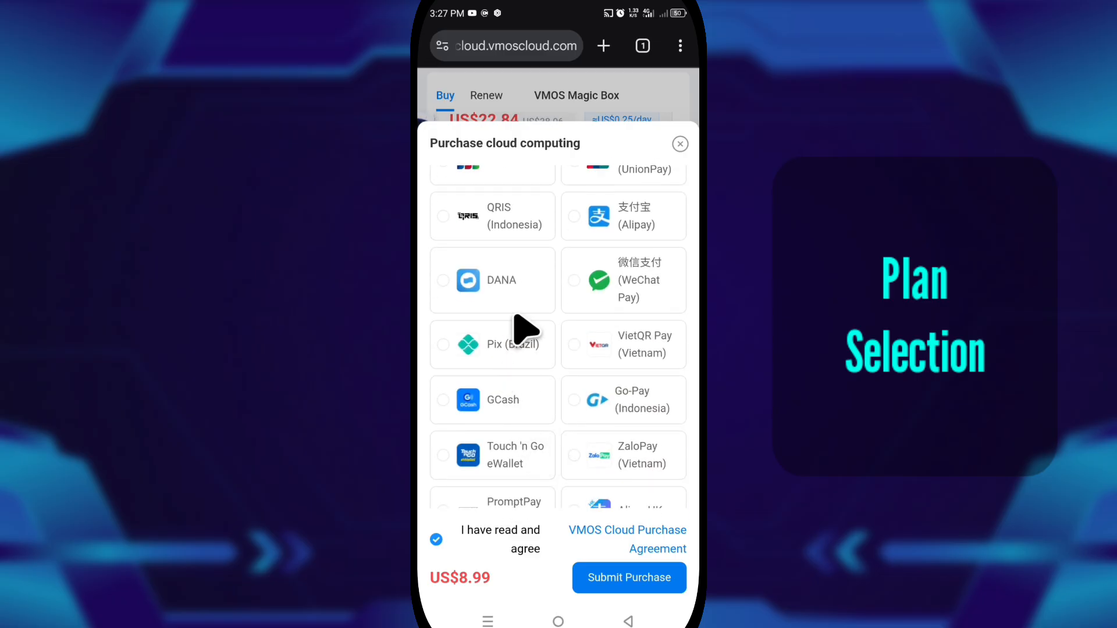
{"action": "left_click", "coordinate": [444, 280]}
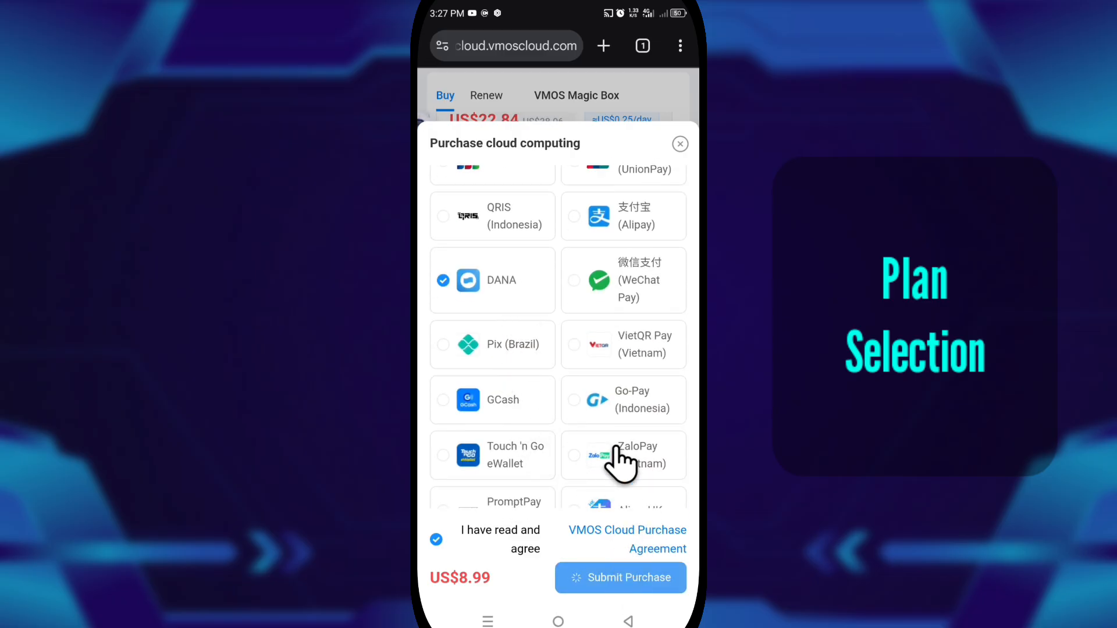
{"action": "left_click", "coordinate": [620, 578]}
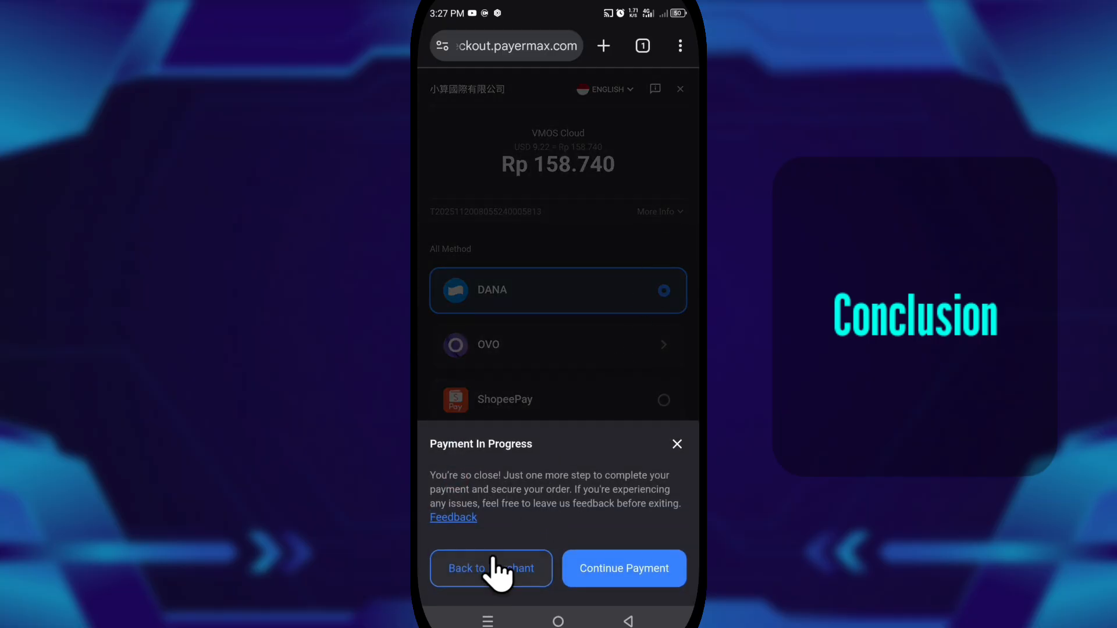
Abandon the payment via Back to merchant and dismiss the anniversary promo on the dashboard
{"action": "left_click", "coordinate": [490, 569]}
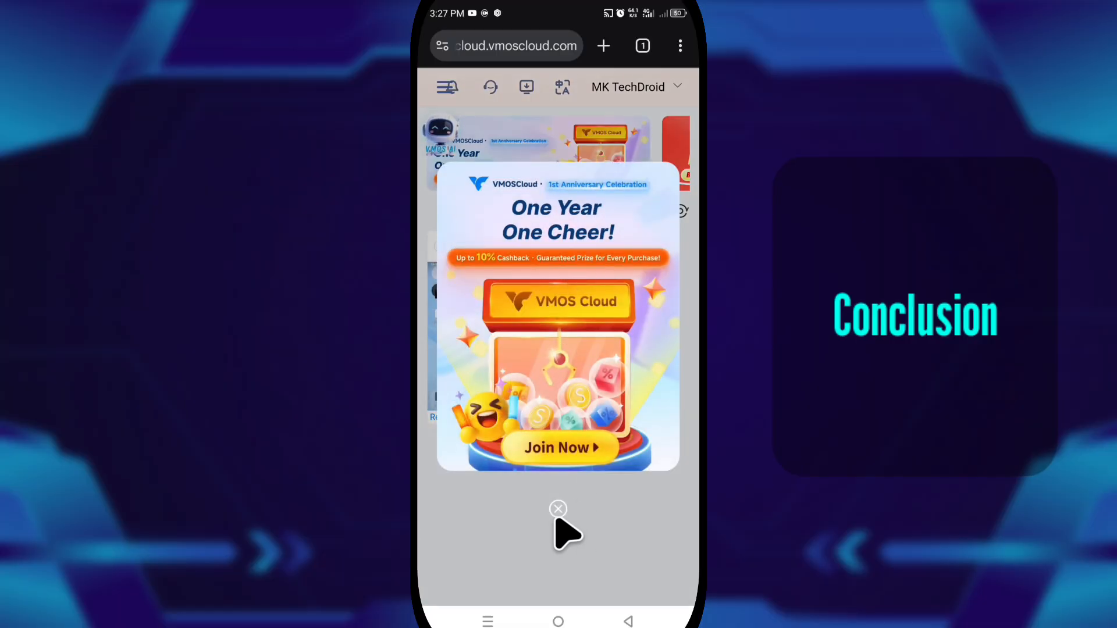
{"action": "left_click", "coordinate": [557, 508]}
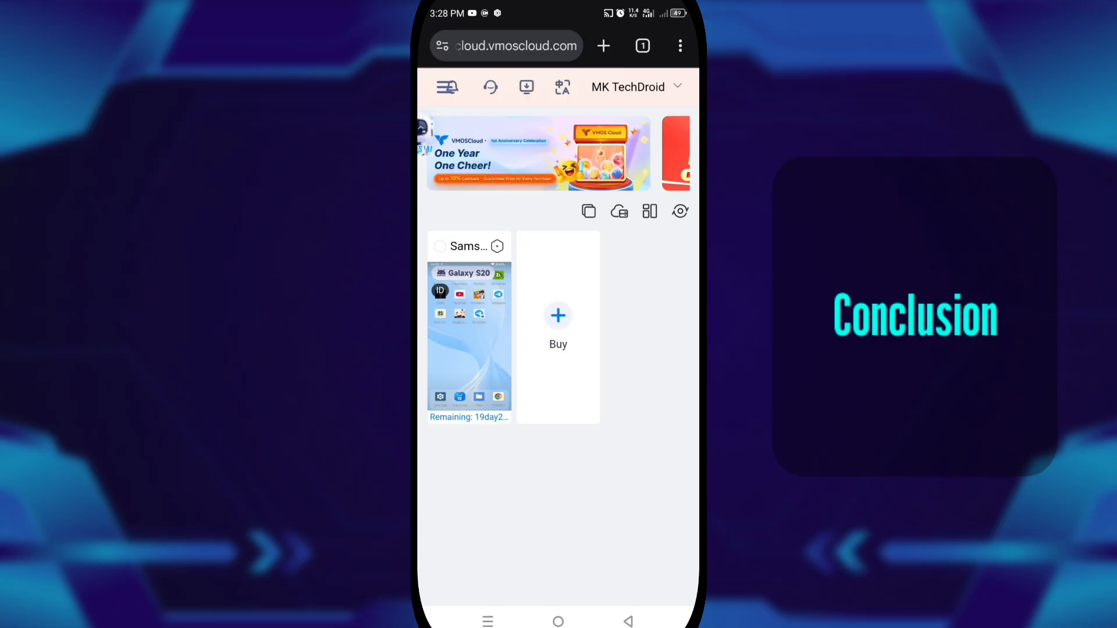
{"action": "mouse_move", "coordinate": [684, 366]}
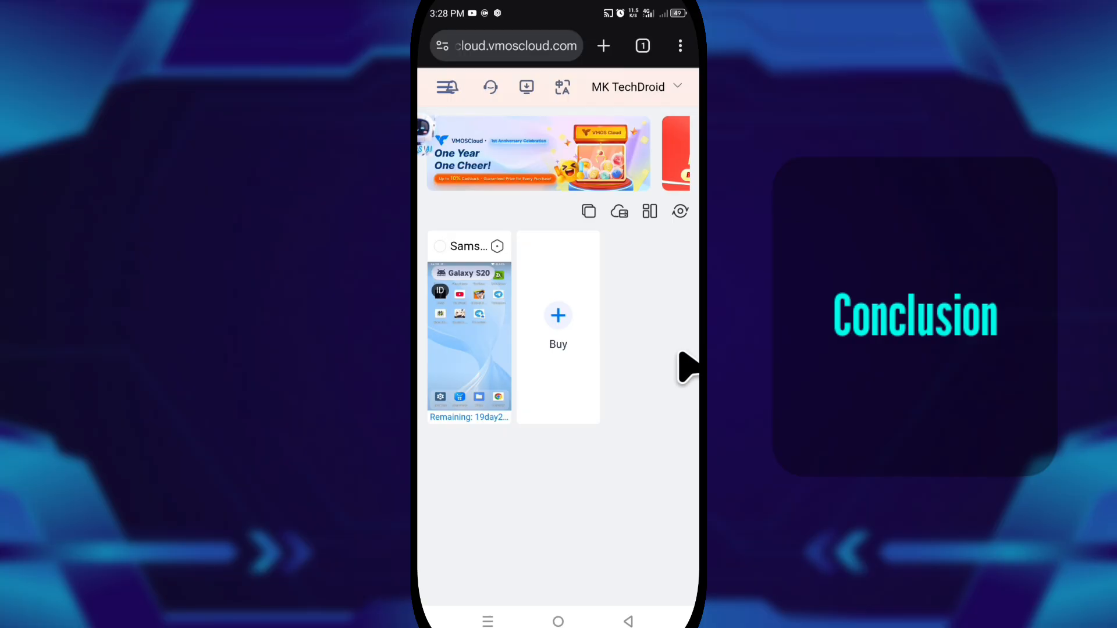